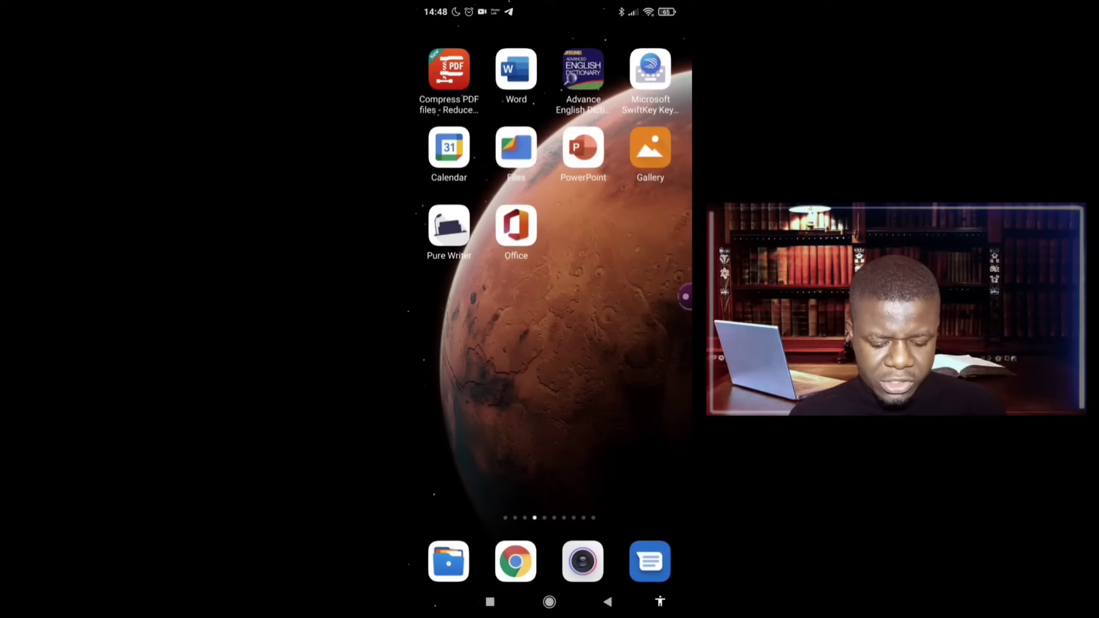
# - Search Play Store for 'auto reply for all social media' and open the PransuInc app page
pyautogui.hscroll(-3)
pyautogui.write('a')
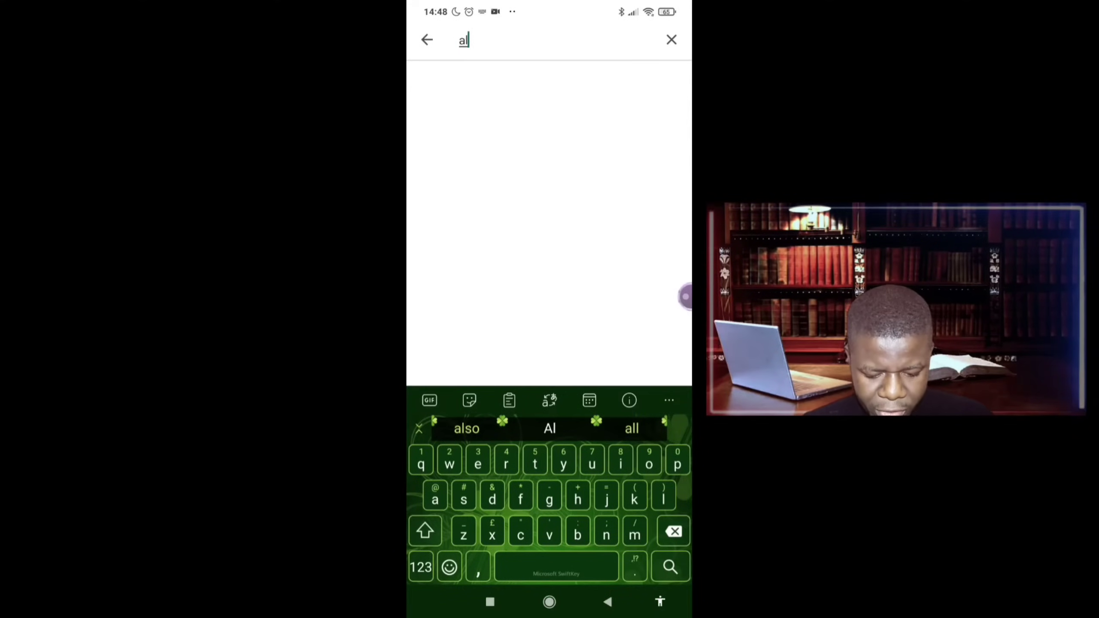
pyautogui.write('ly')
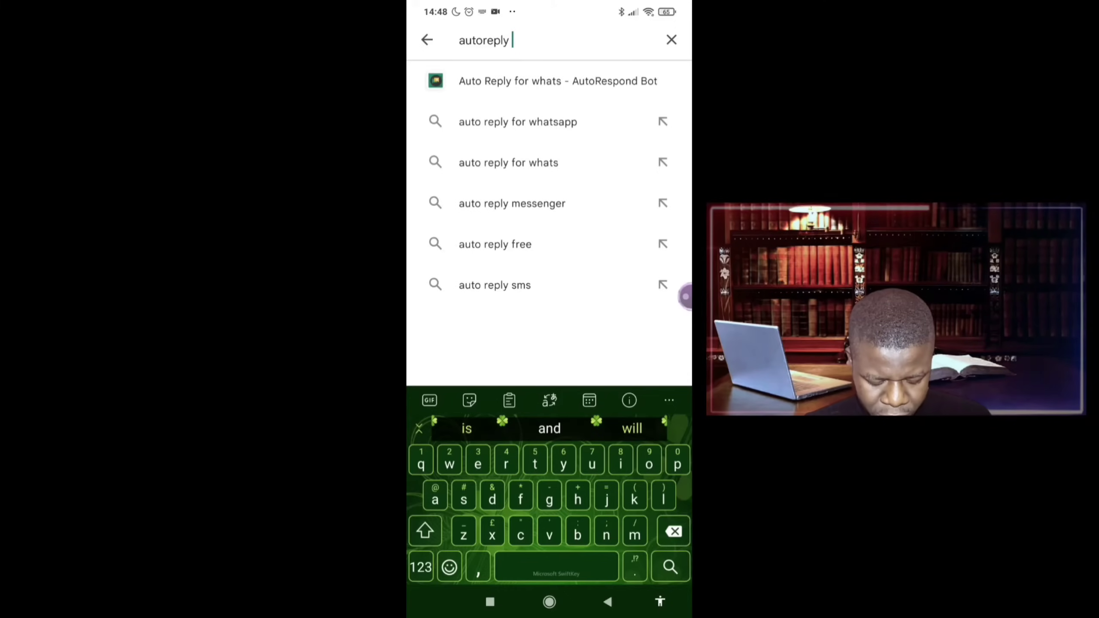
pyautogui.write('fir all social media')
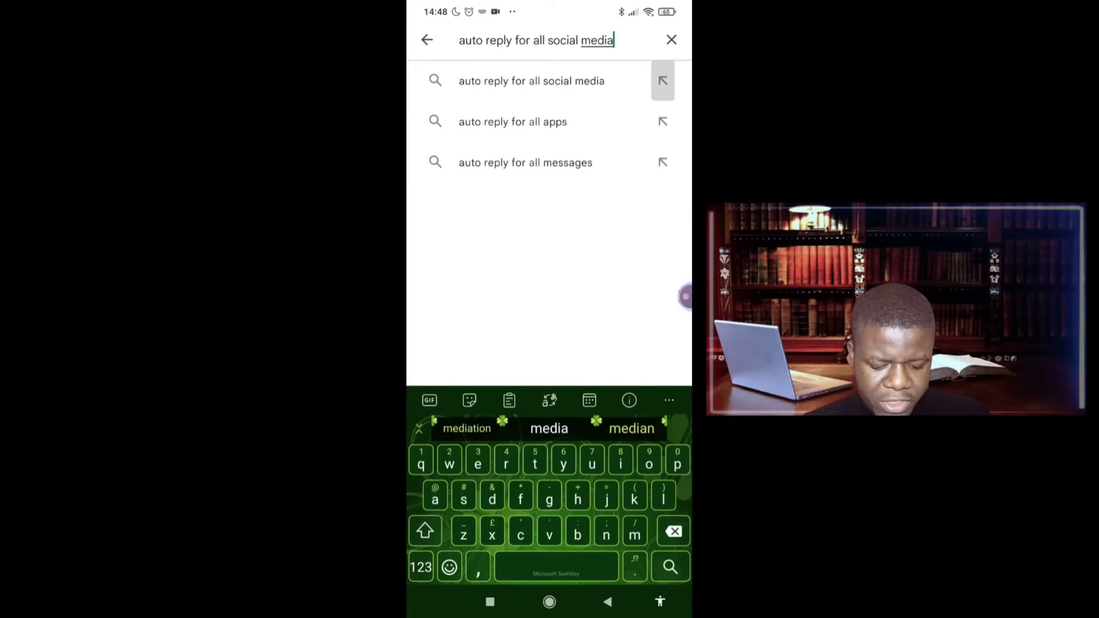
pyautogui.click(669, 567)
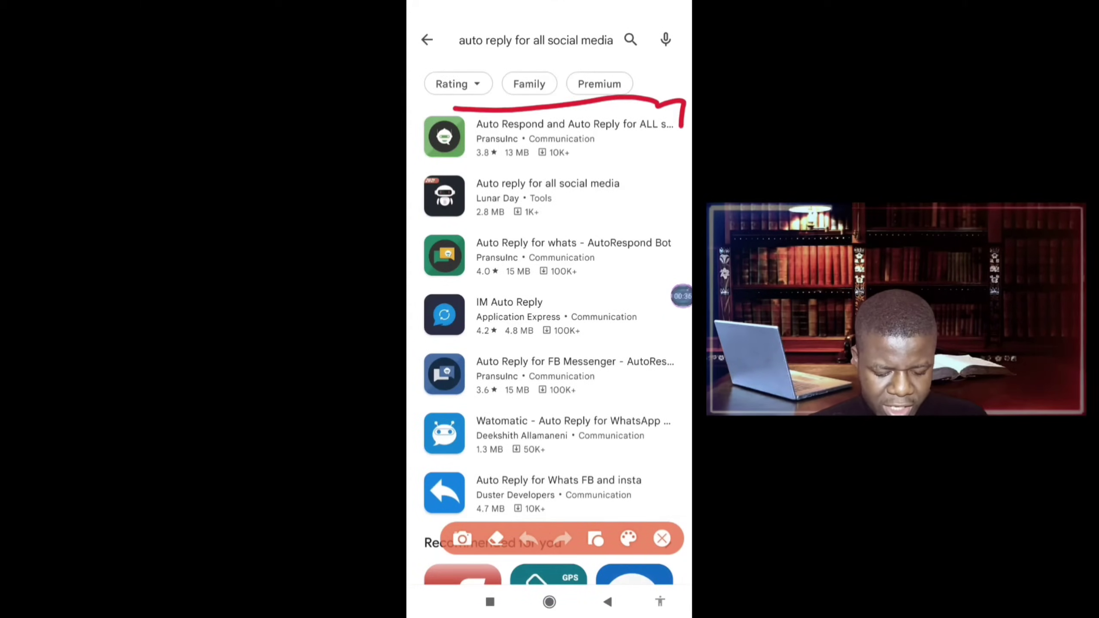
pyautogui.click(660, 539)
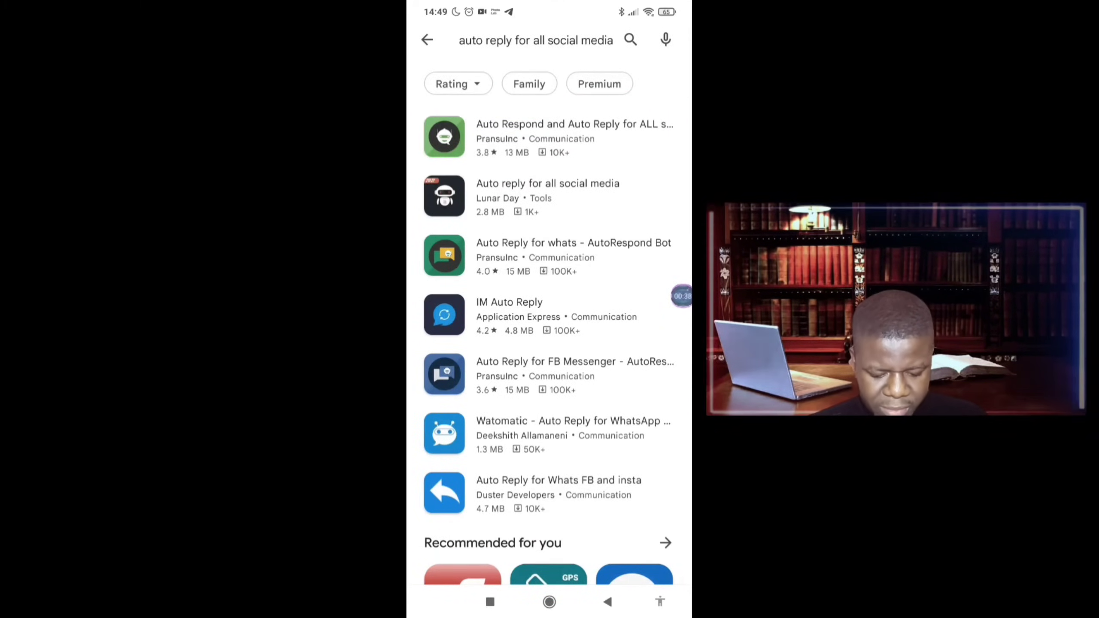
pyautogui.click(546, 138)
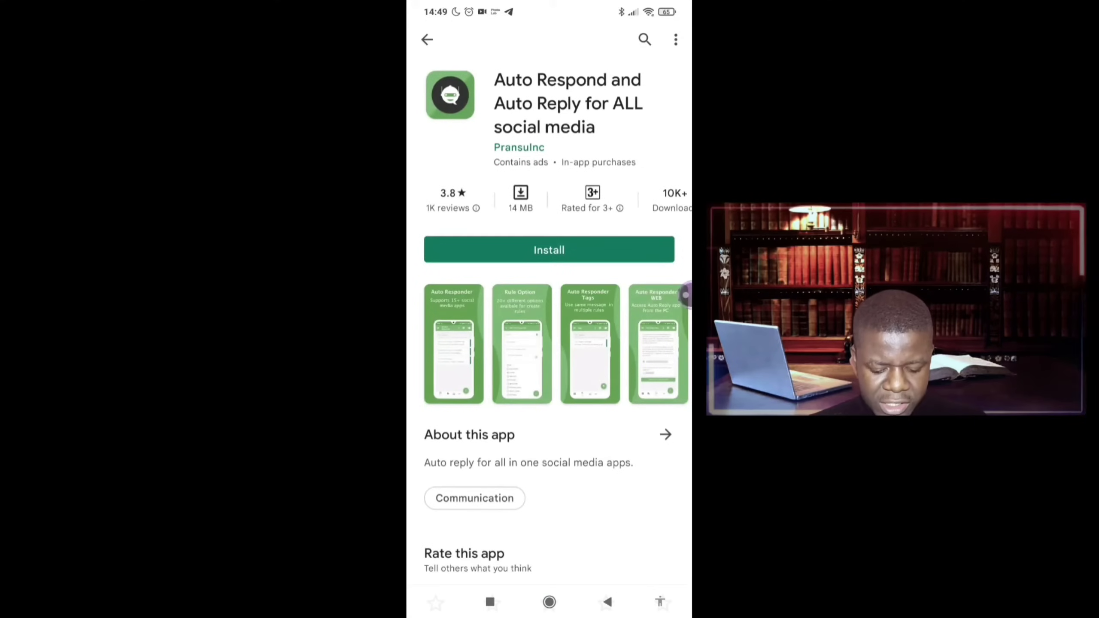
# - Install the Auto Respond and Auto Reply app and launch it
pyautogui.click(548, 249)
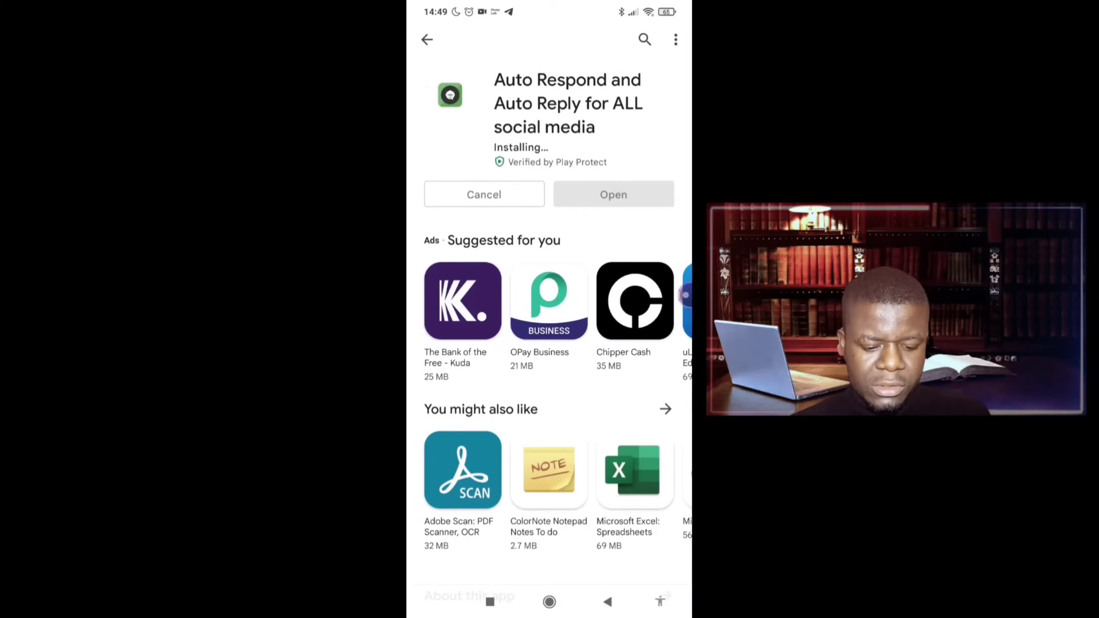
pyautogui.click(612, 194)
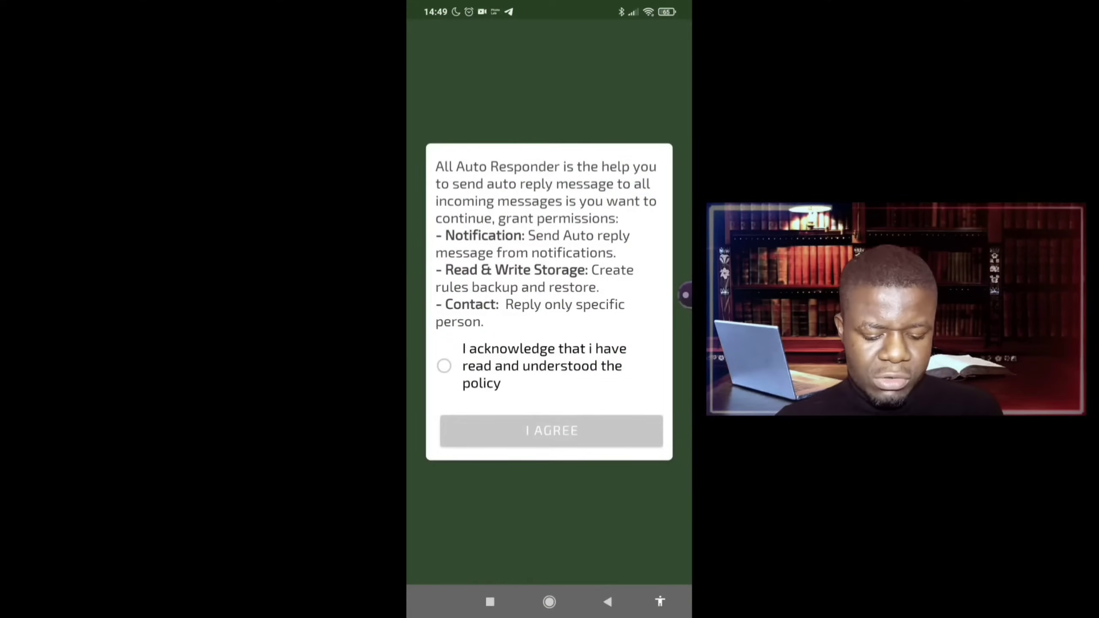
# - Agree to the policy, grant All Auto Responder notification access, and enter the rules list
pyautogui.click(443, 366)
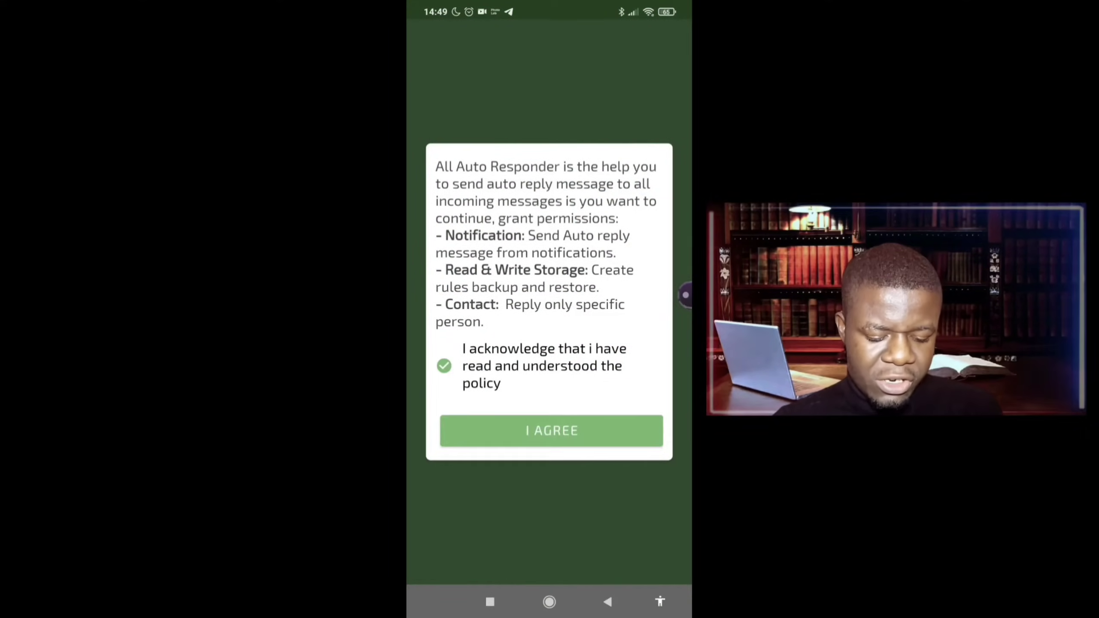
pyautogui.click(551, 431)
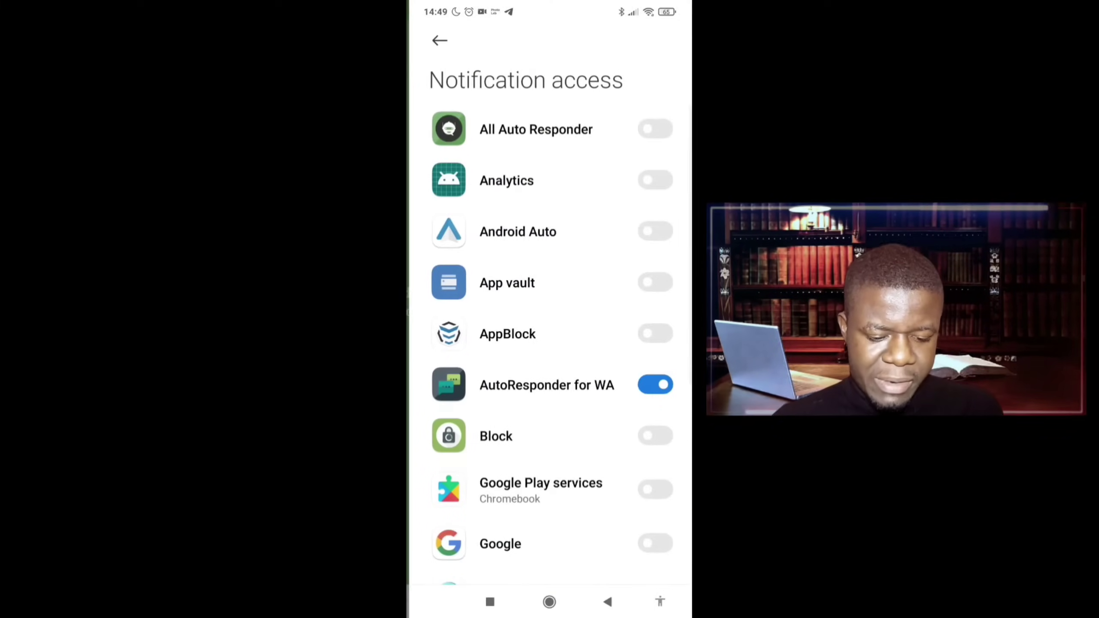
pyautogui.click(656, 384)
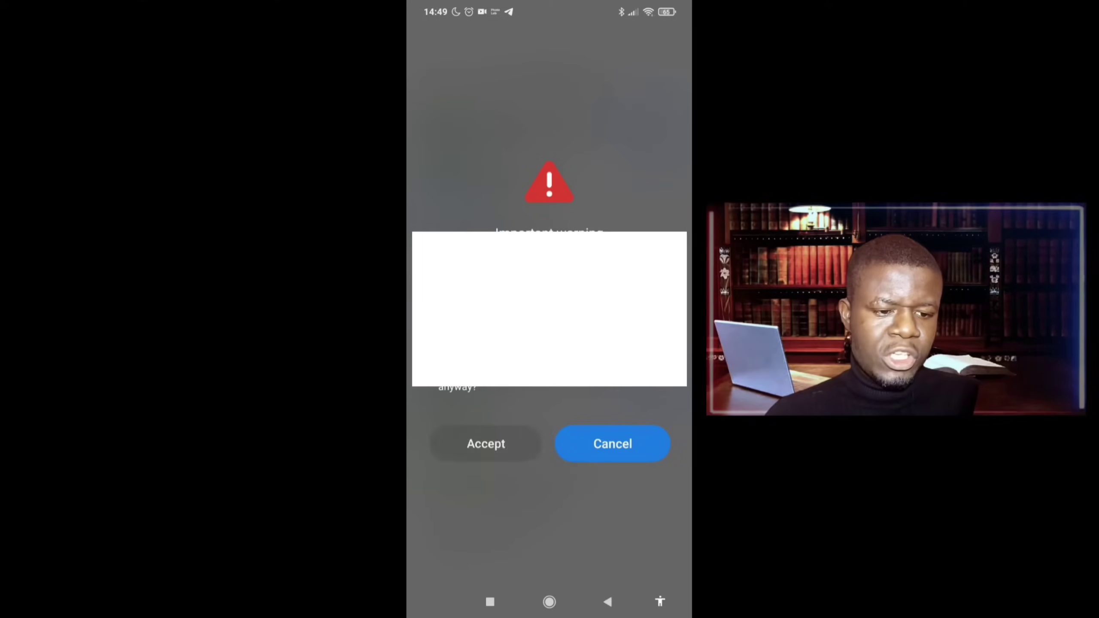
pyautogui.click(485, 443)
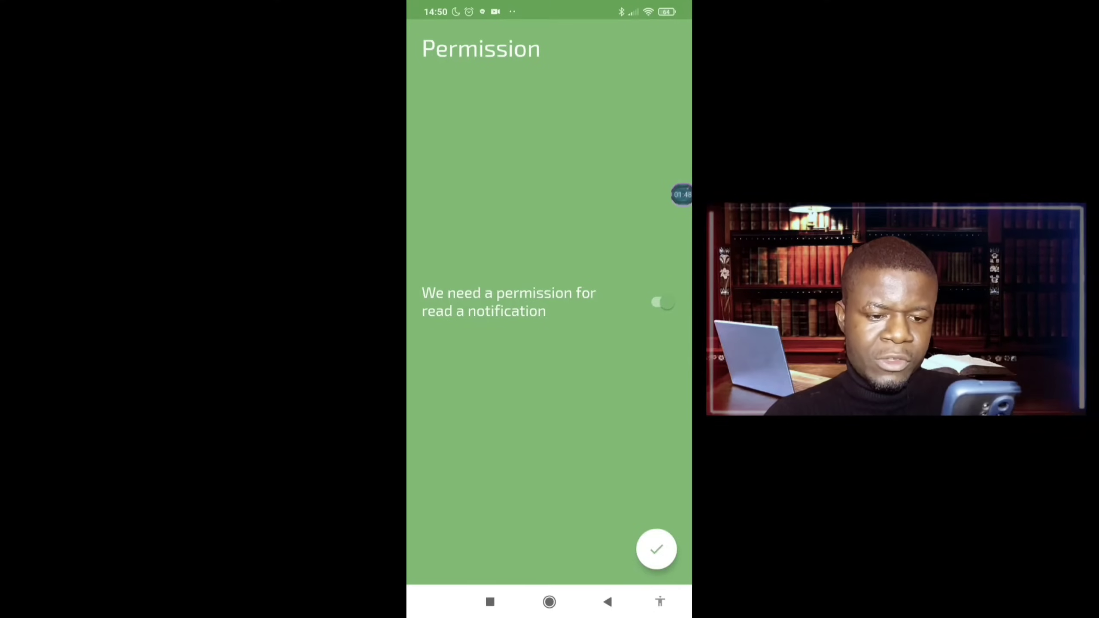
pyautogui.click(656, 549)
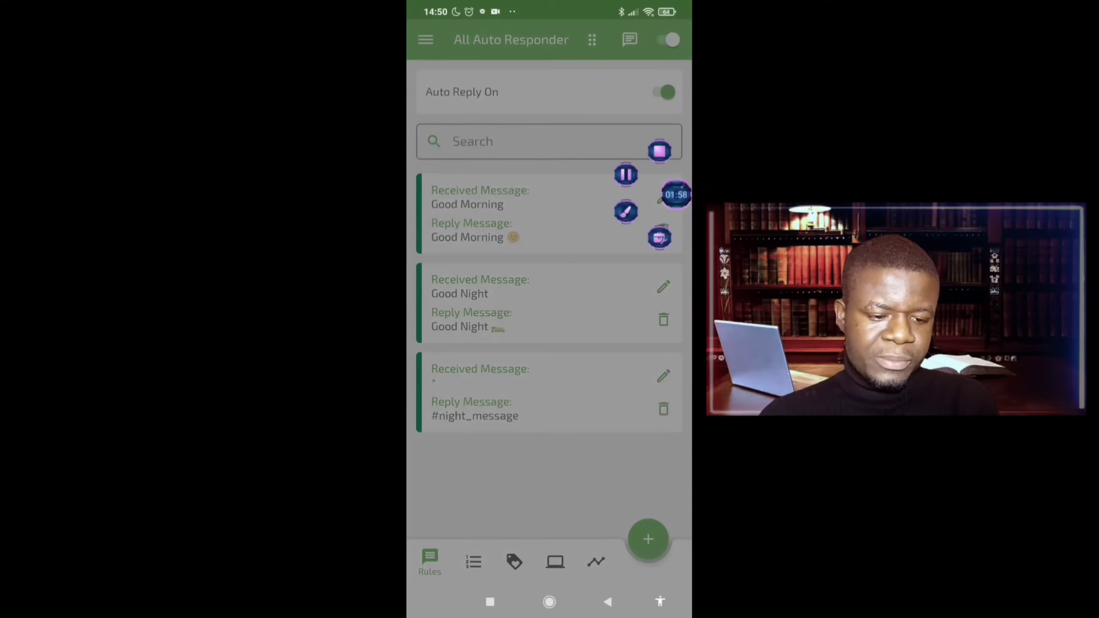
# - Confirm via notifications that the responder is running, then start a new auto-reply rule
pyautogui.click(648, 538)
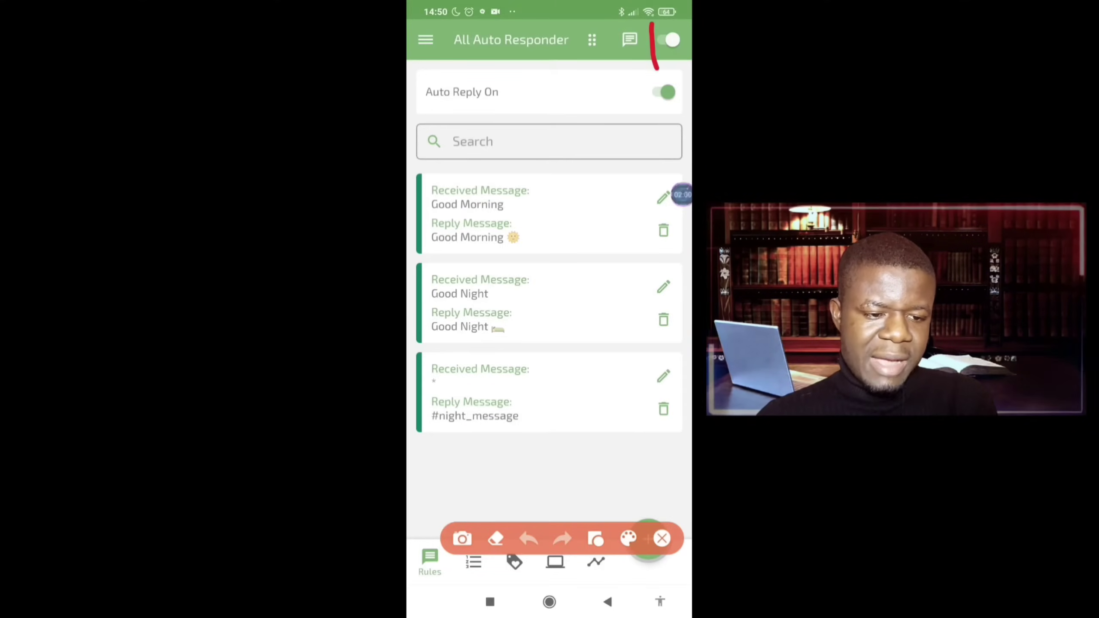
pyautogui.click(661, 538)
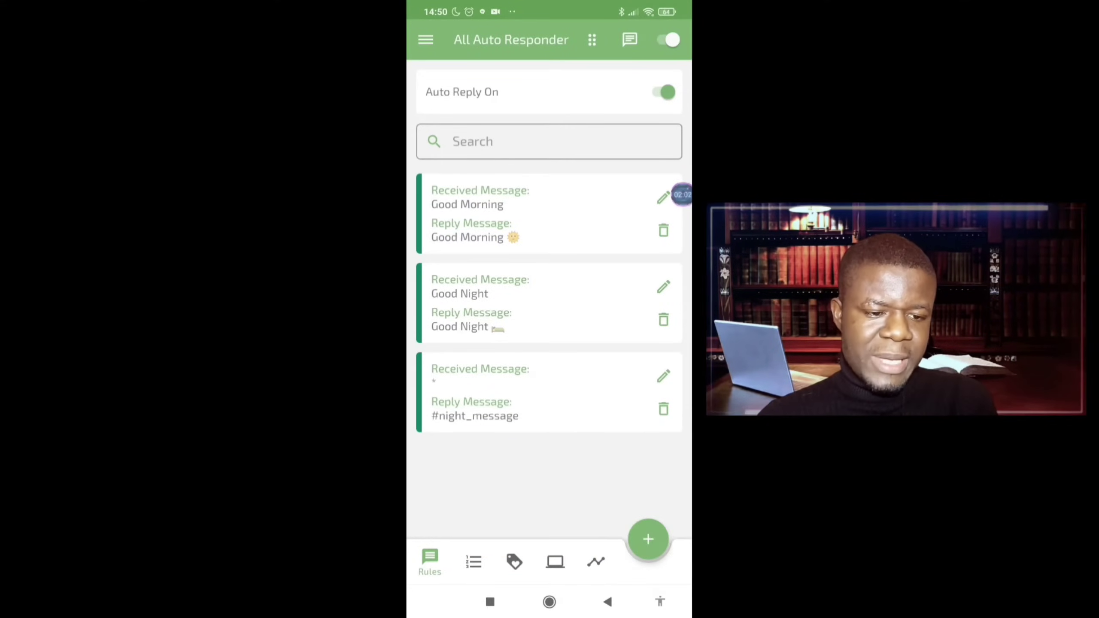
pyautogui.click(665, 39)
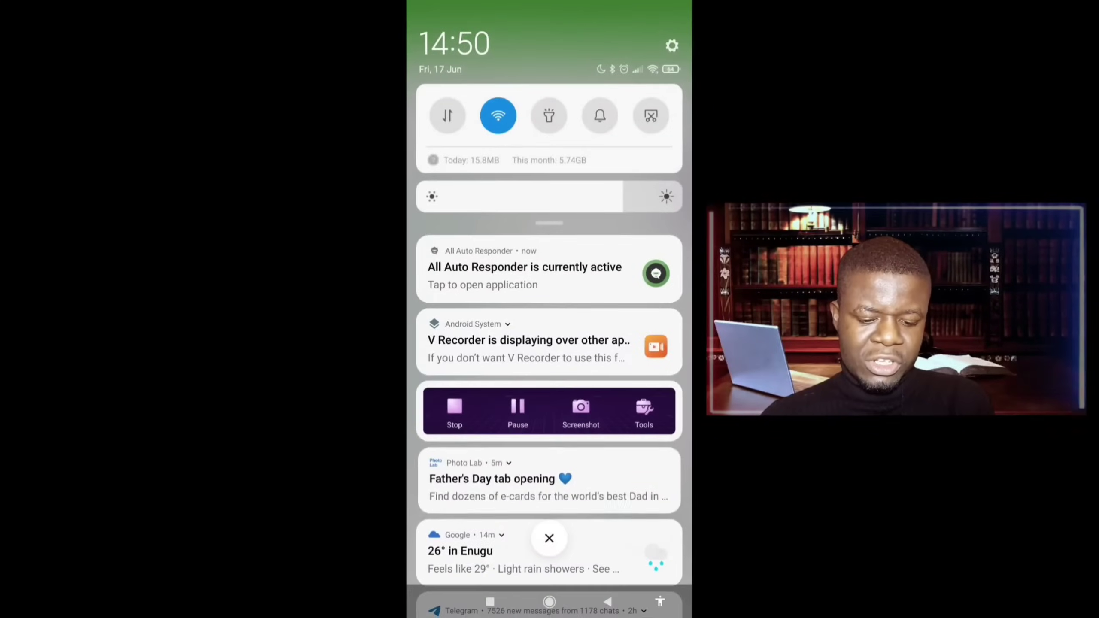
pyautogui.click(524, 268)
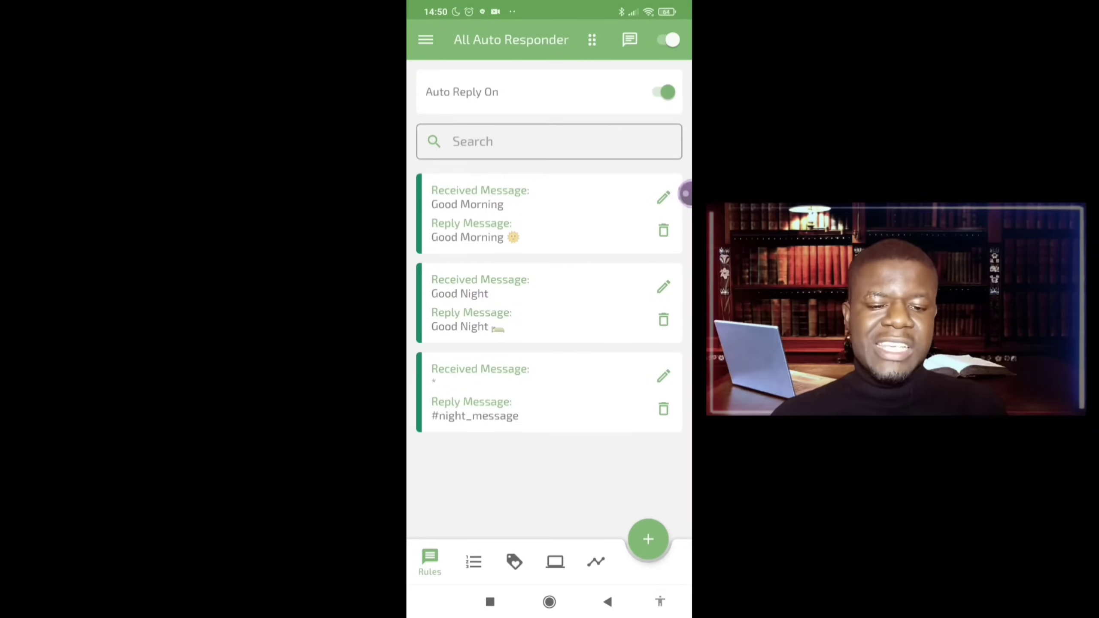
pyautogui.click(648, 540)
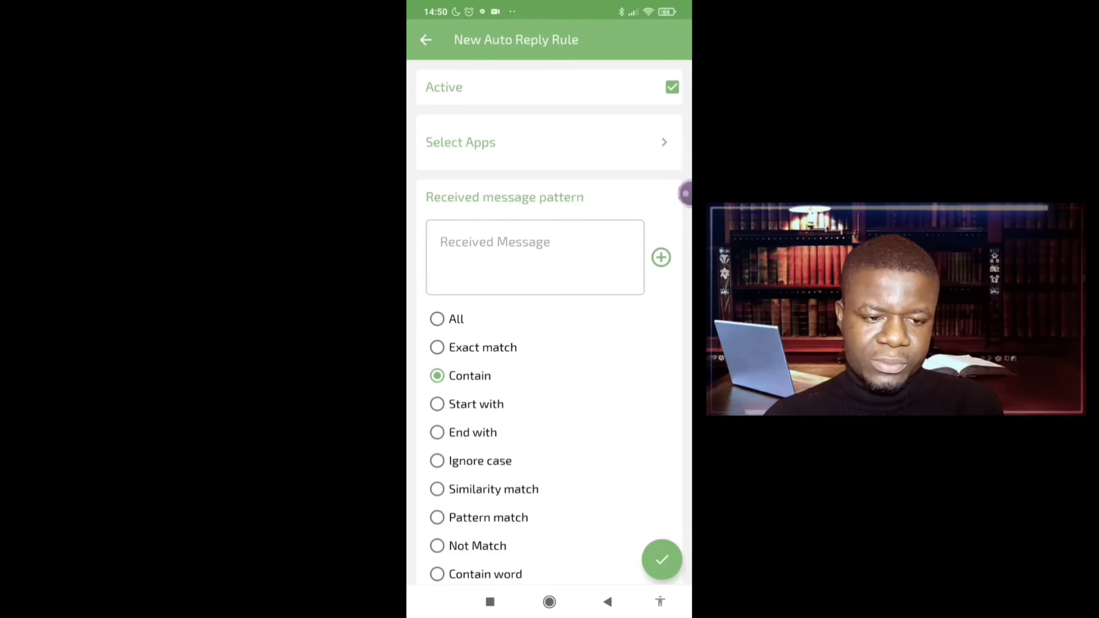
# - Enter a placeholder '1k' pattern in the Received Message field
pyautogui.click(534, 257)
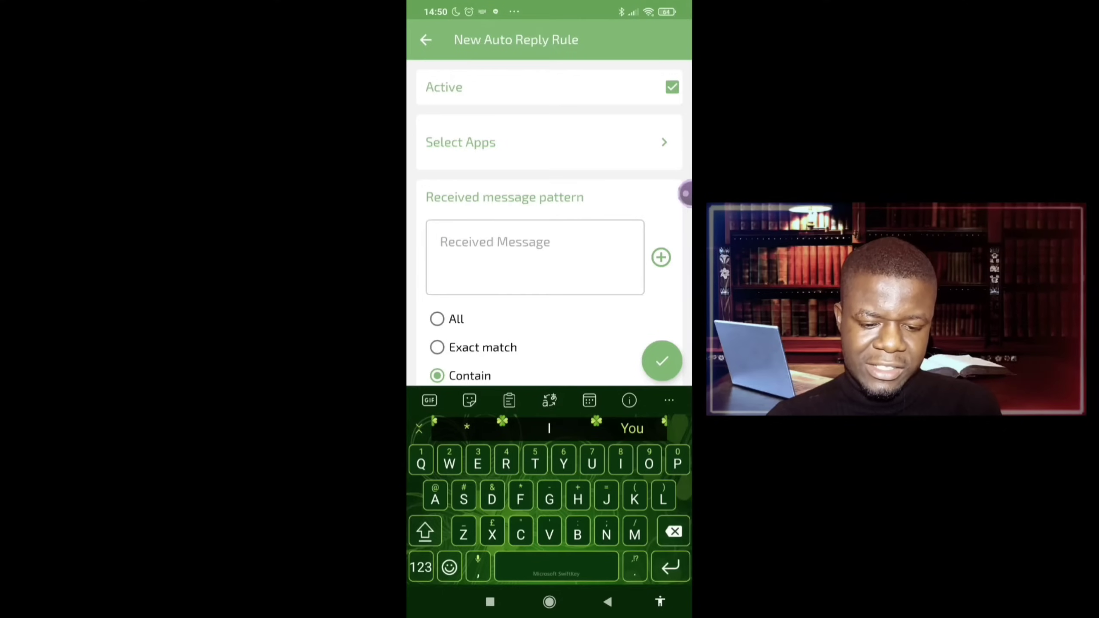
pyautogui.write('Qk')
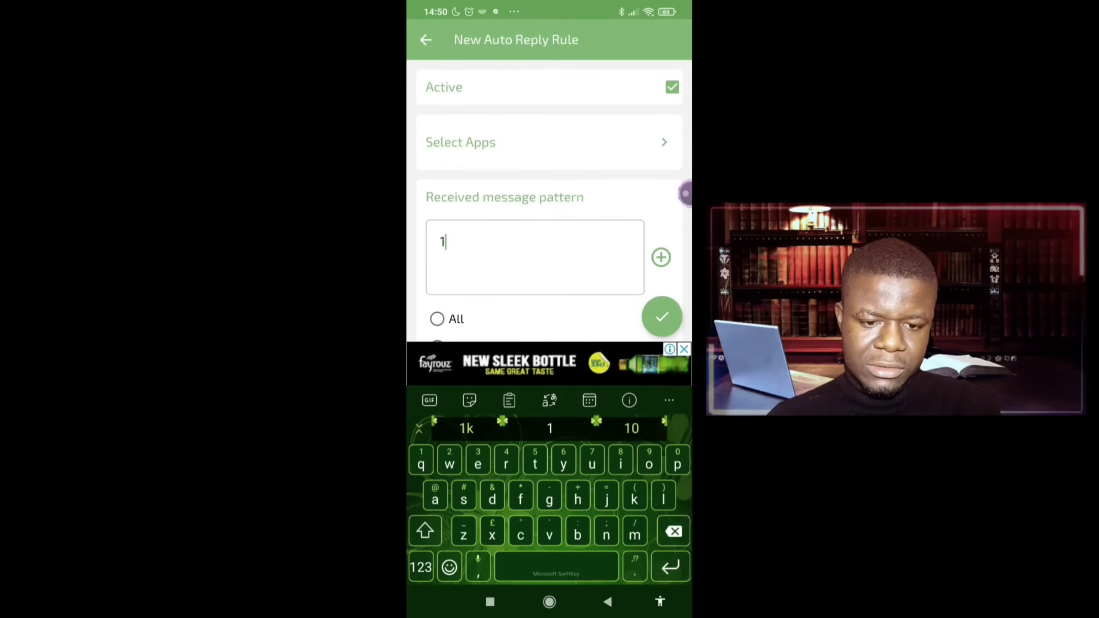
pyautogui.write('k')
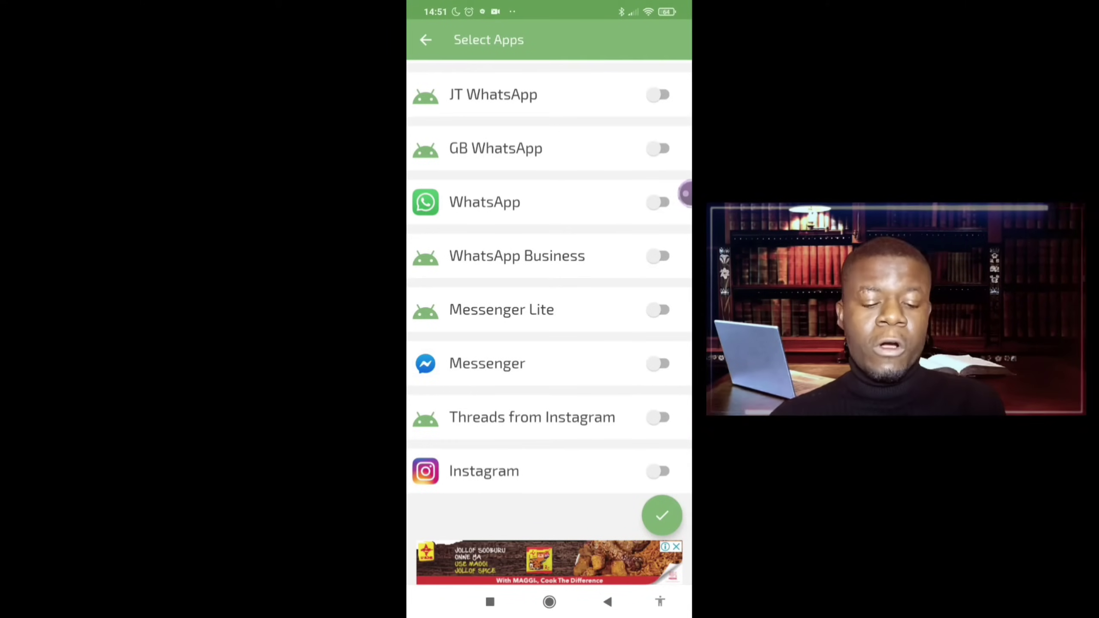
# - Toggle WhatsApp rather than WhatsApp Business as the rule's app and confirm
pyautogui.click(657, 256)
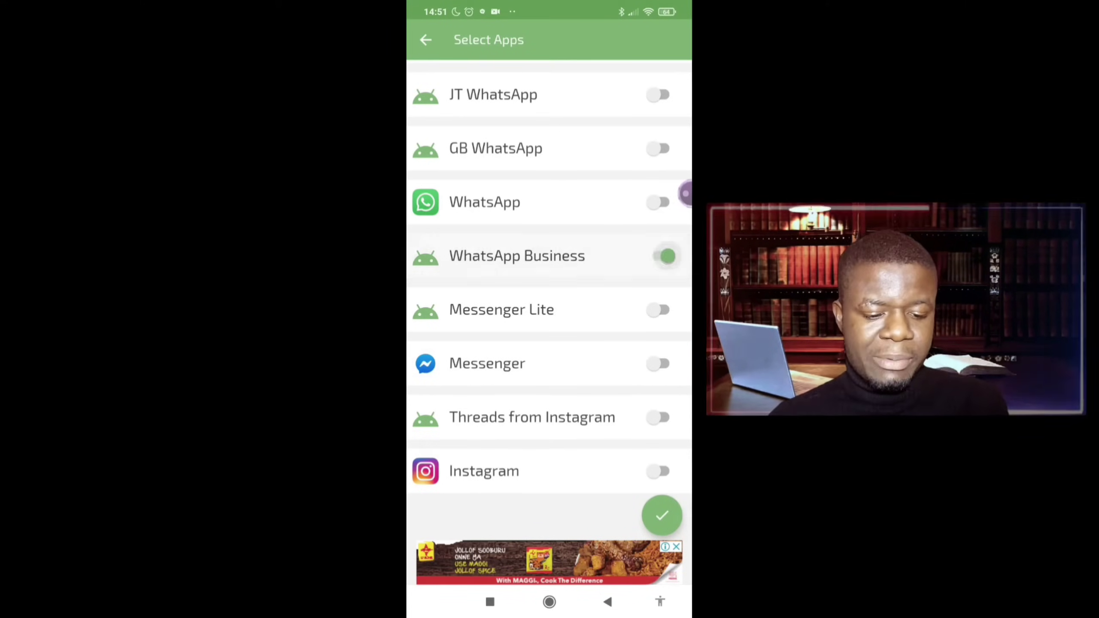
pyautogui.click(658, 202)
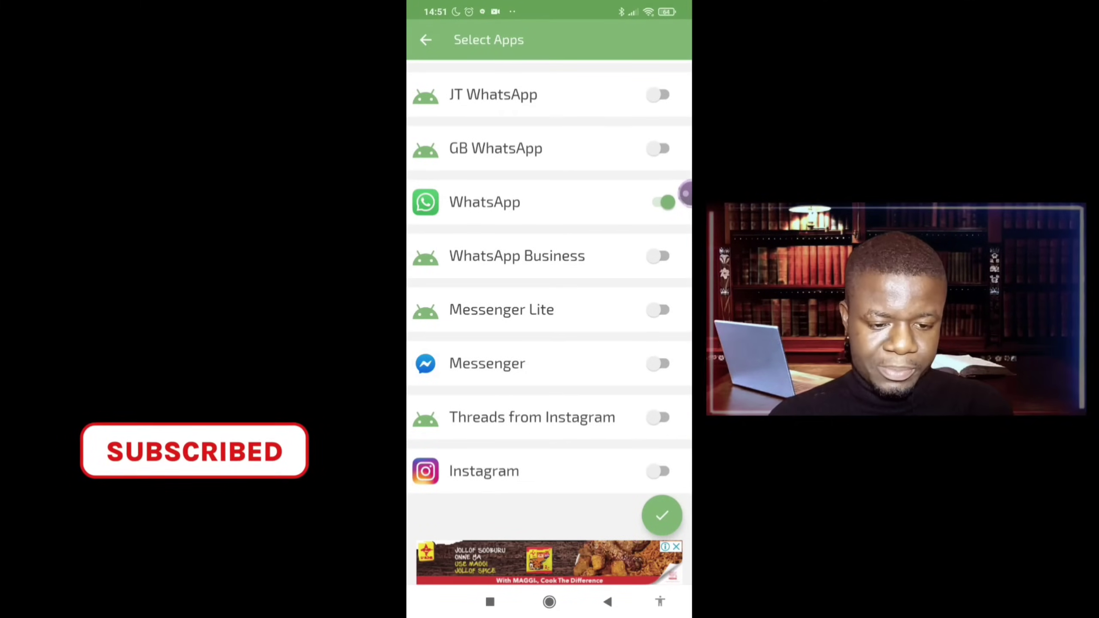
pyautogui.click(661, 515)
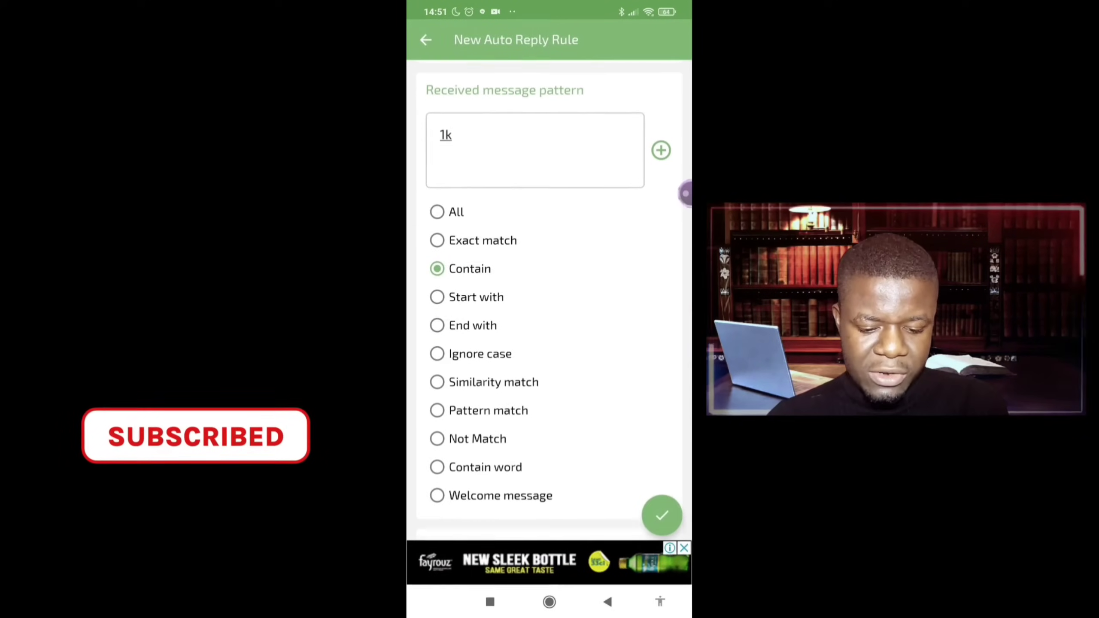
# - Paste the saved welcome text as the reply and type 'Add me to the group' as pattern
pyautogui.scroll(-3)
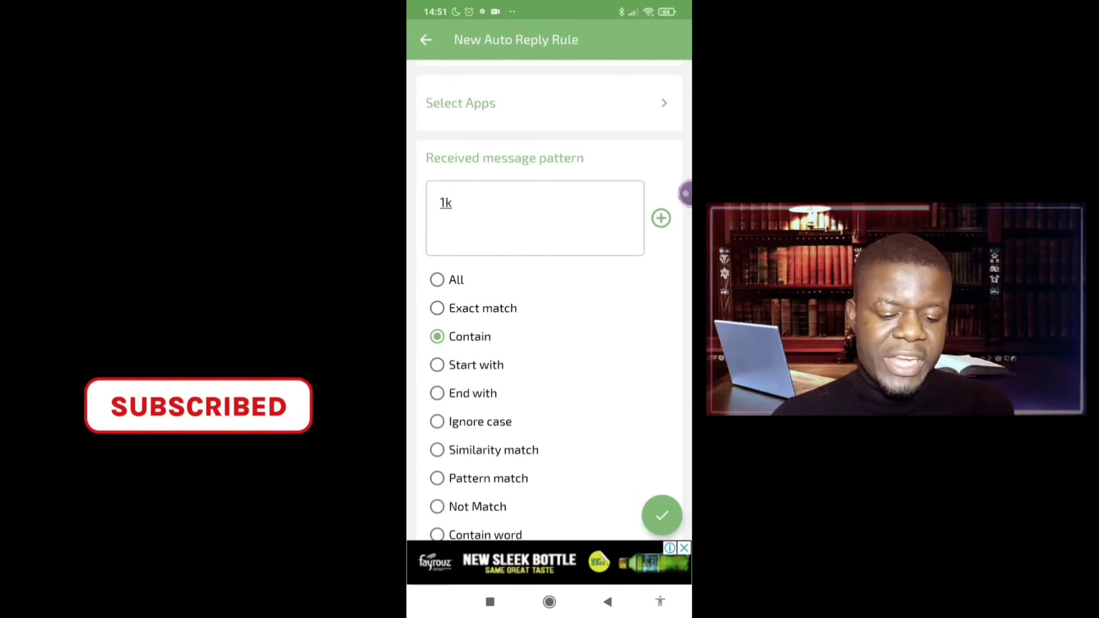
pyautogui.scroll(-3)
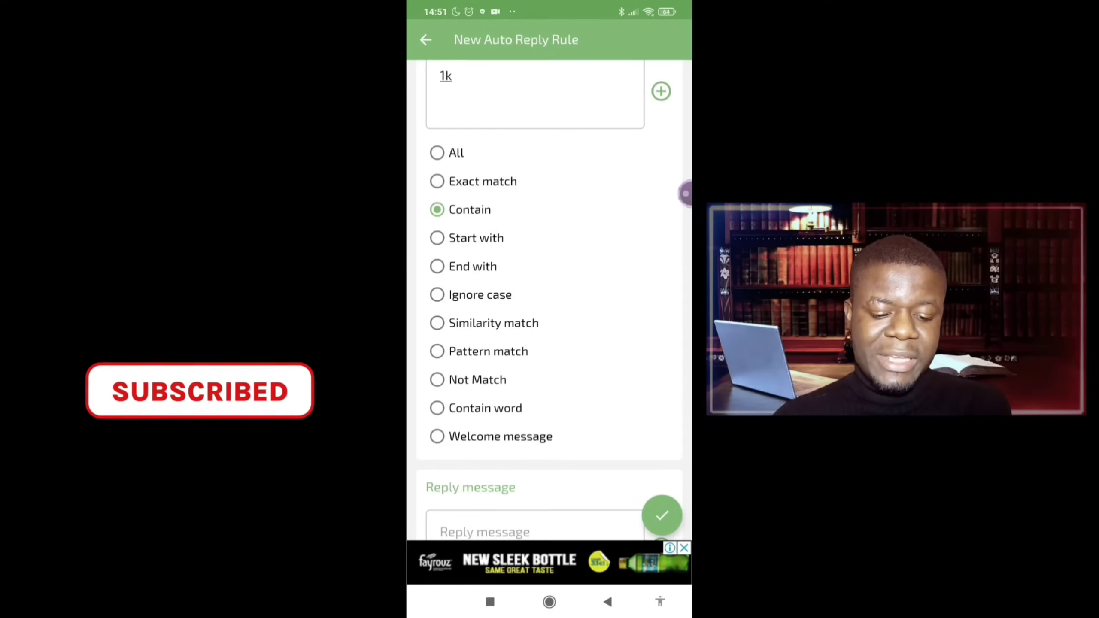
pyautogui.click(437, 323)
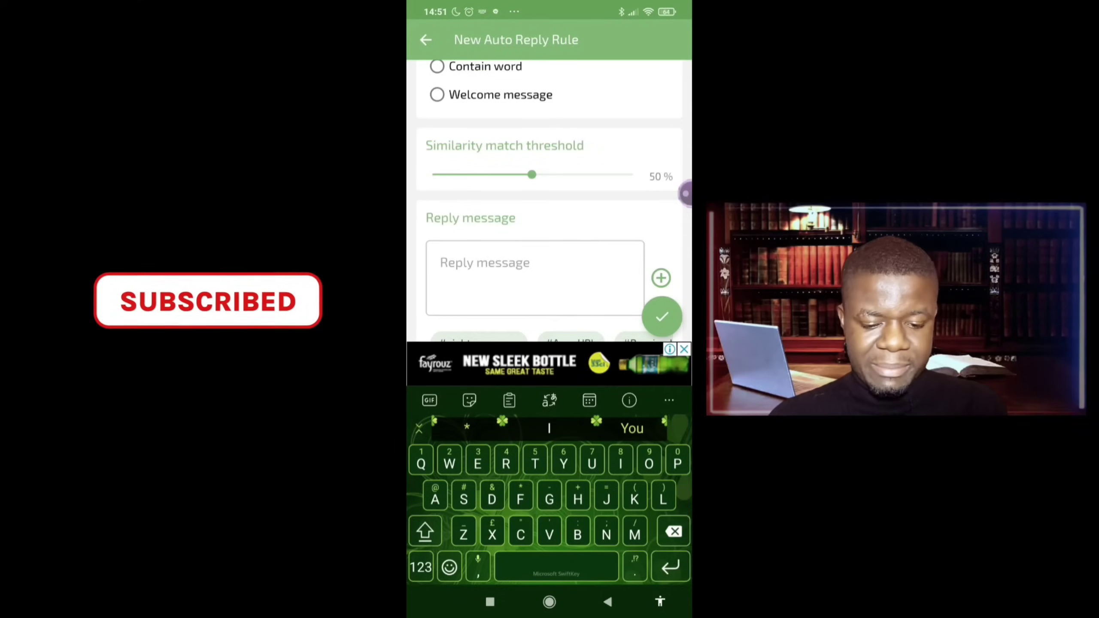
pyautogui.click(508, 400)
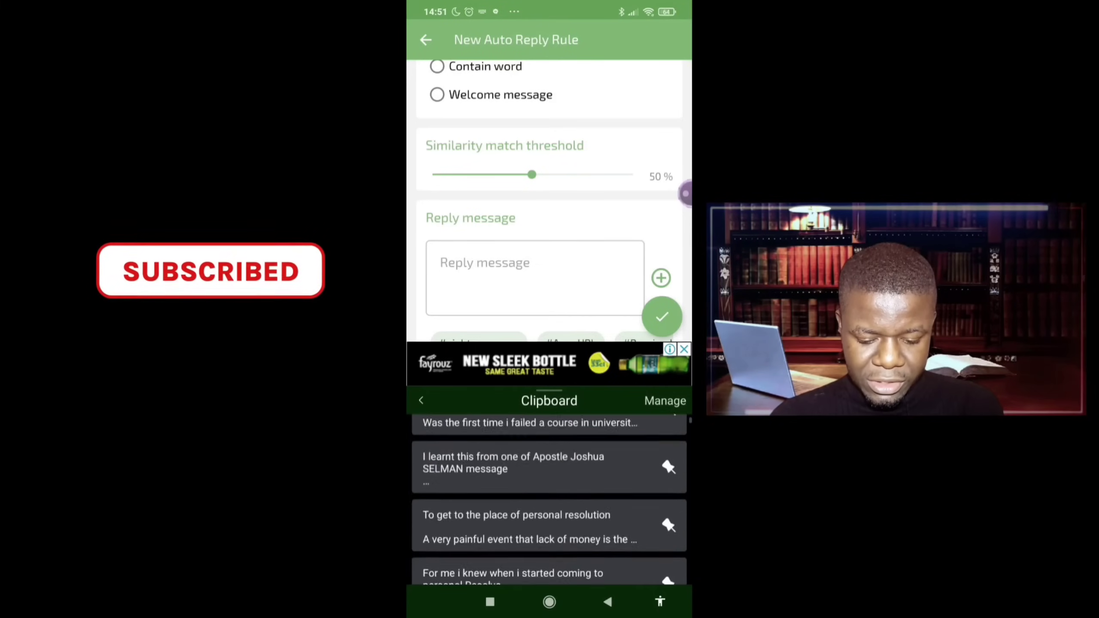
pyautogui.scroll(3)
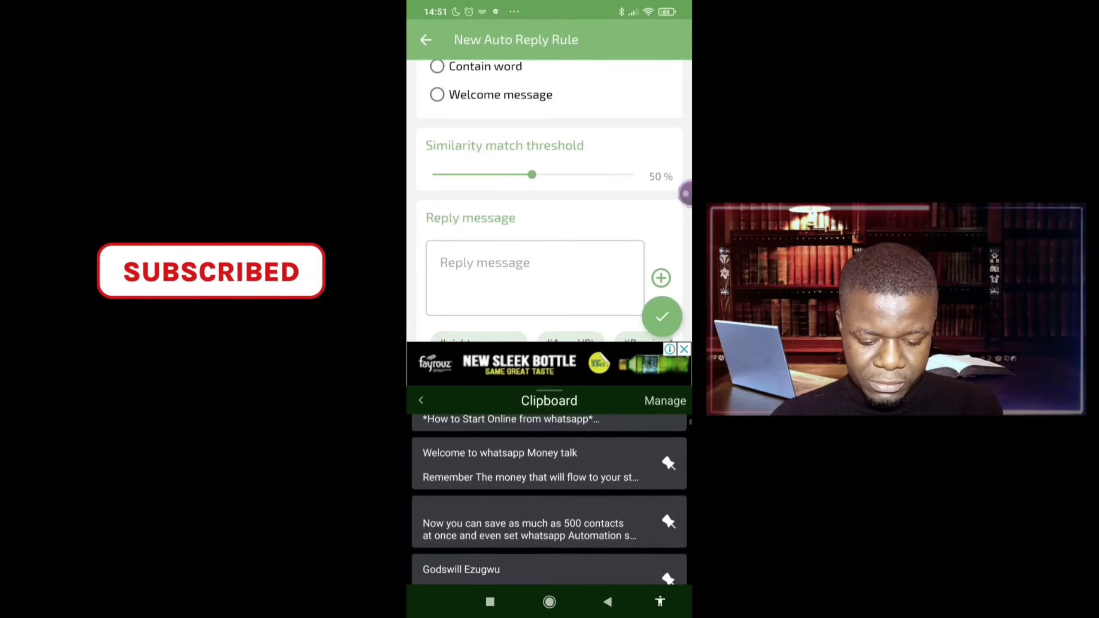
pyautogui.click(548, 464)
pyautogui.write('1')
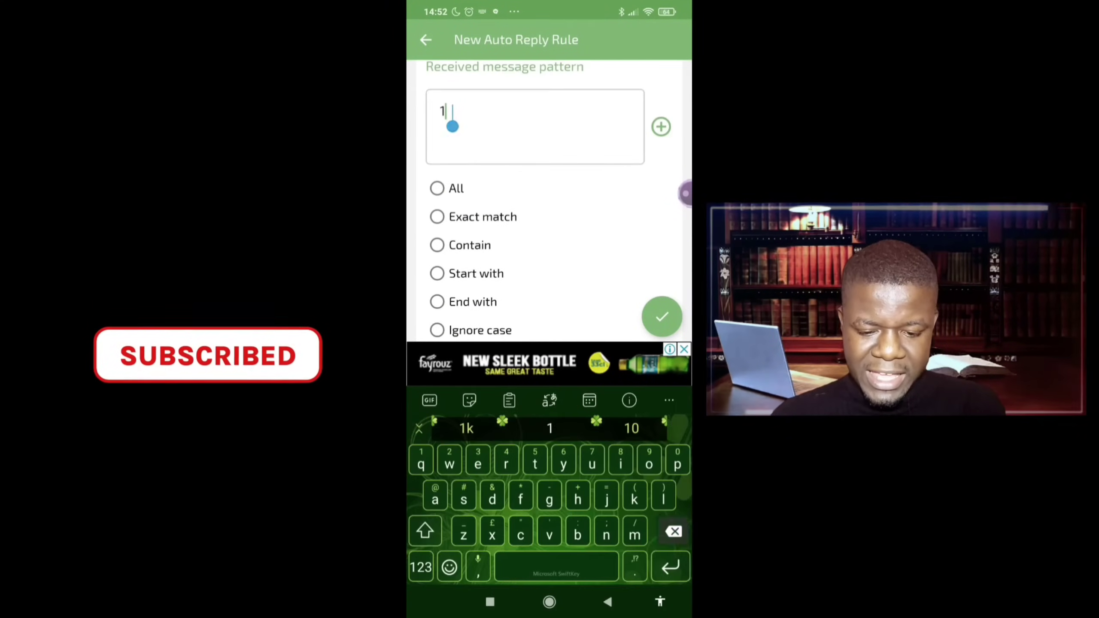
pyautogui.write('Add me to t')
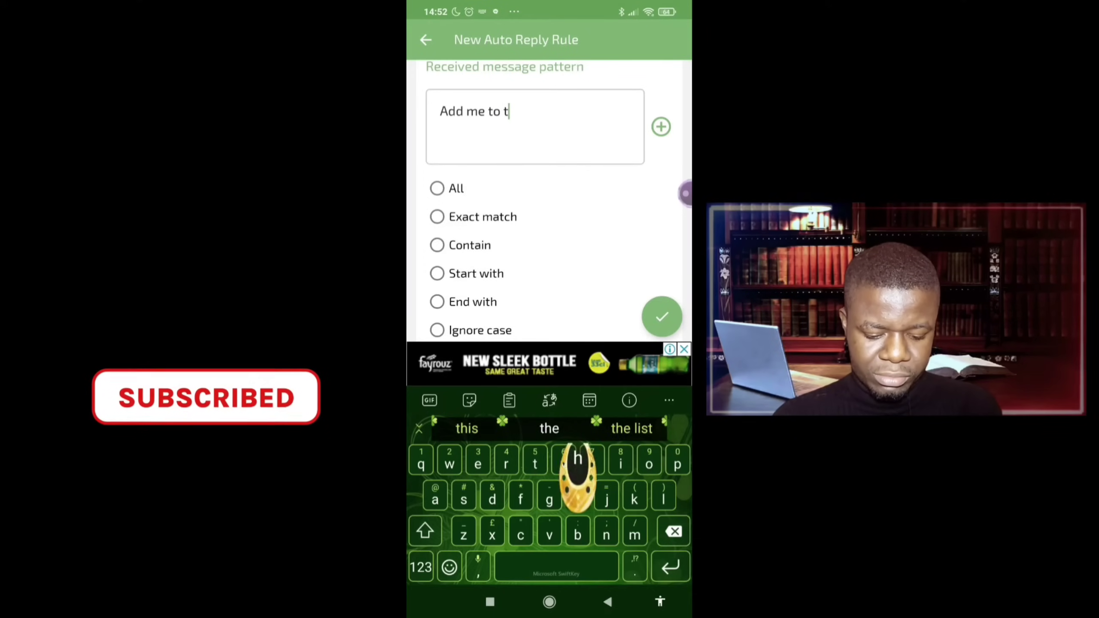
pyautogui.write('he group')
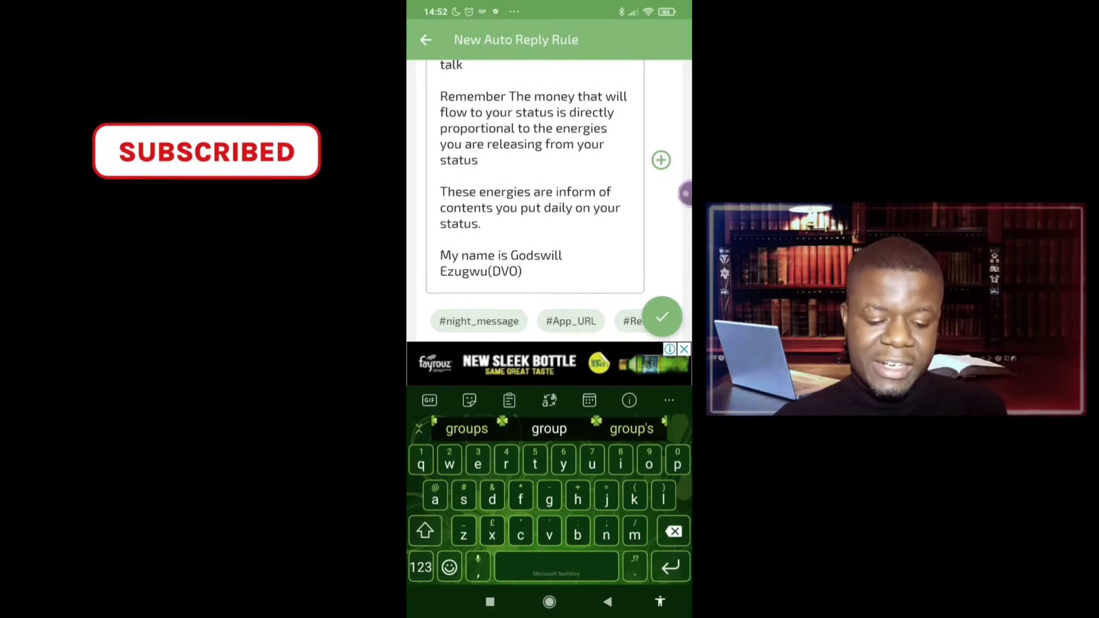
# - Scroll through the rule form after the 'Please select apps' save warning
pyautogui.scroll(3)
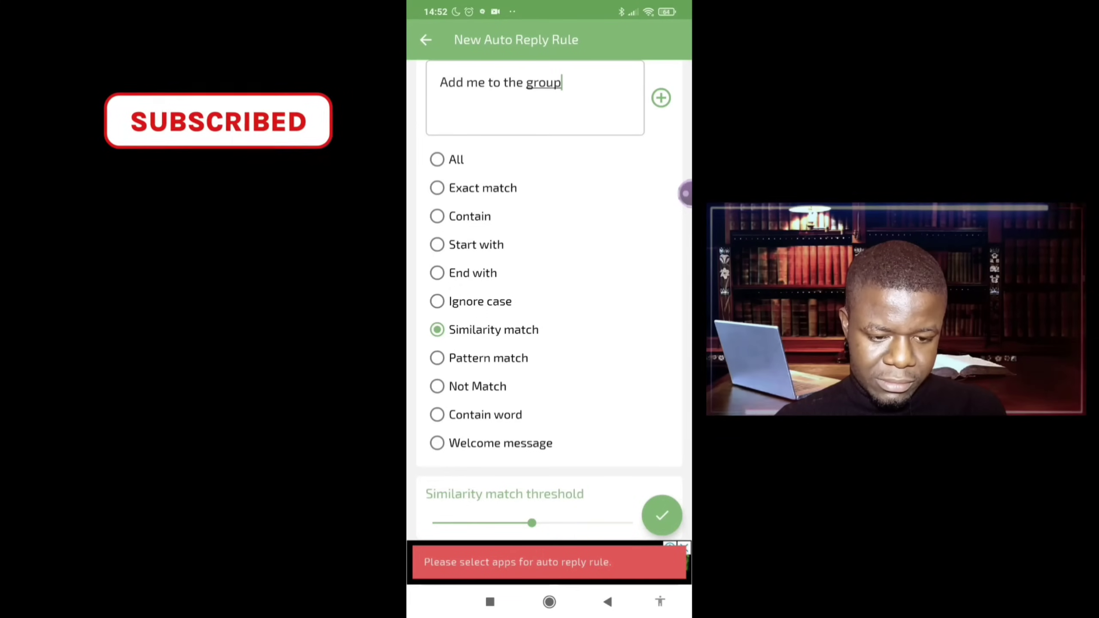
pyautogui.scroll(-3)
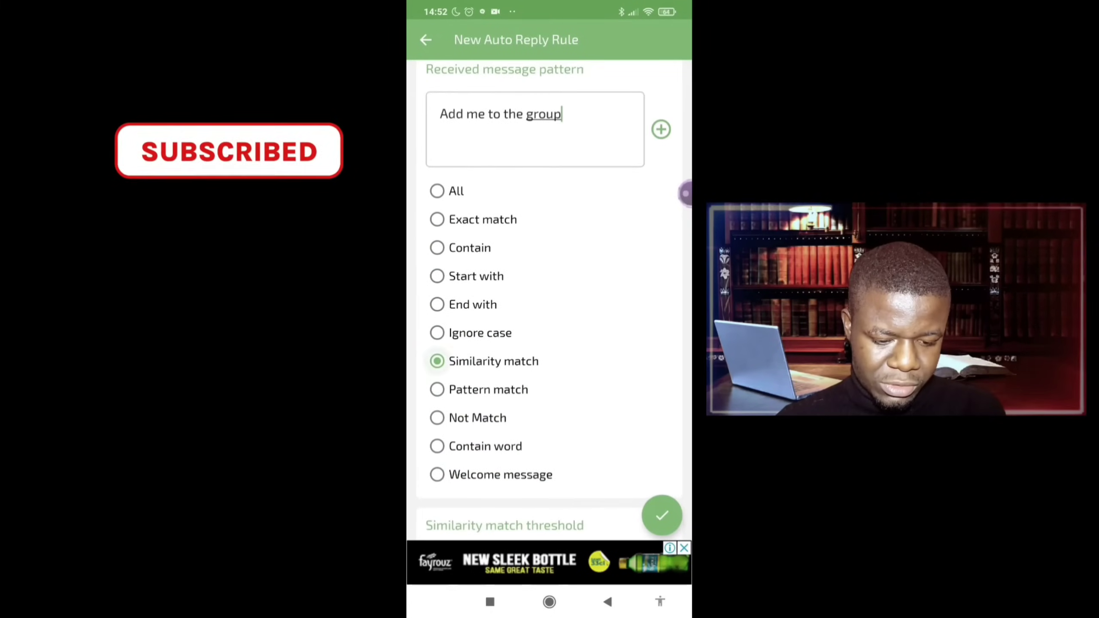
pyautogui.scroll(-3)
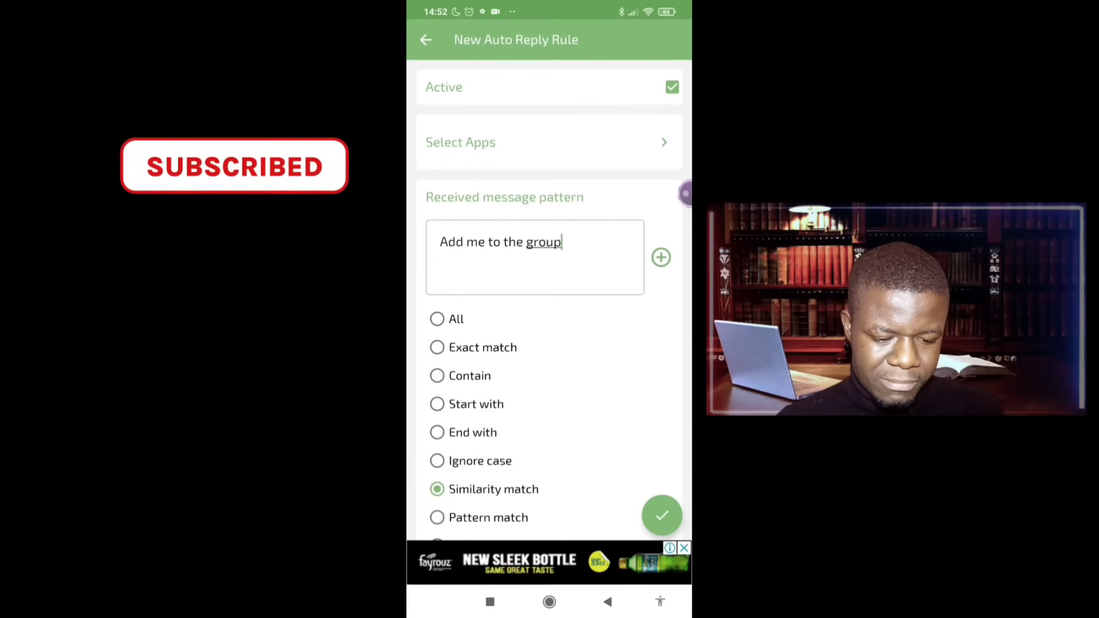
# - Switch on WhatsApp in the rule's app list and return to the form
pyautogui.click(548, 142)
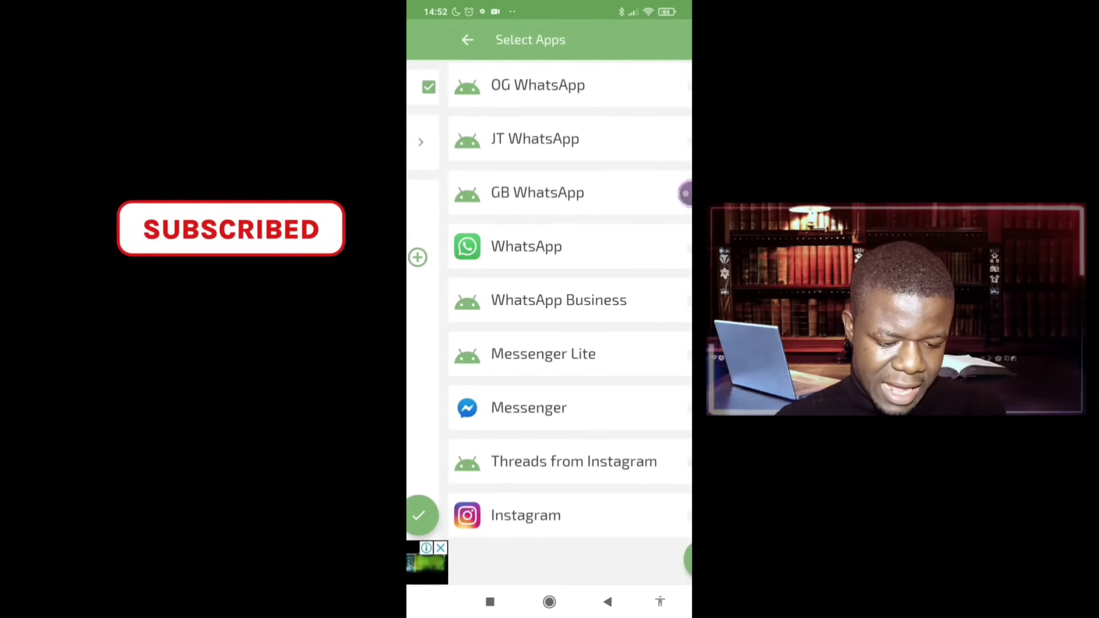
pyautogui.scroll(3)
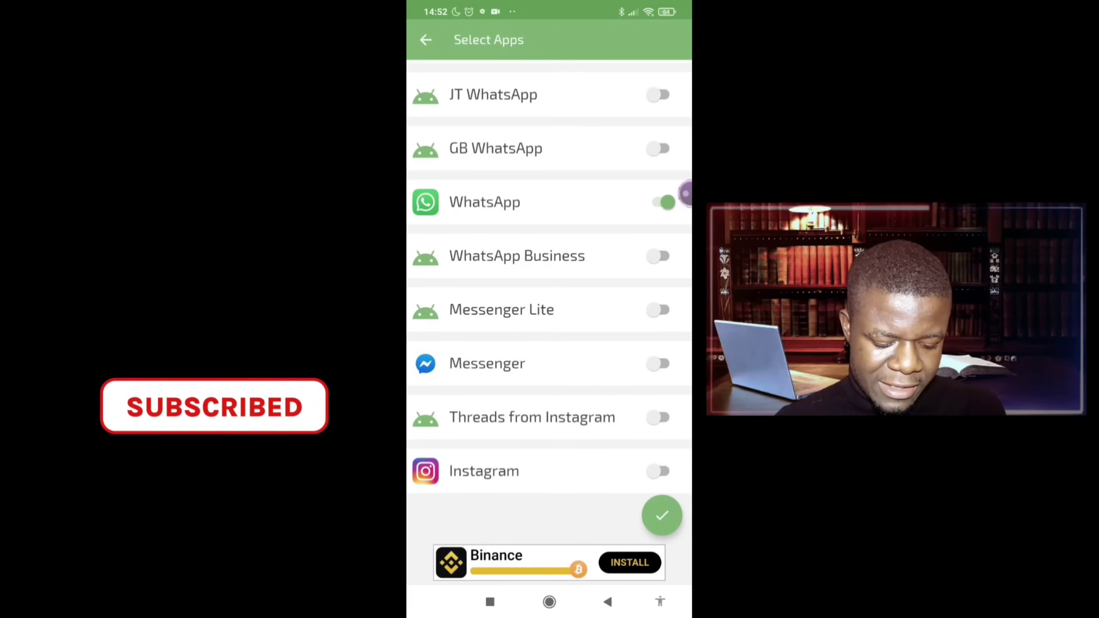
pyautogui.click(661, 516)
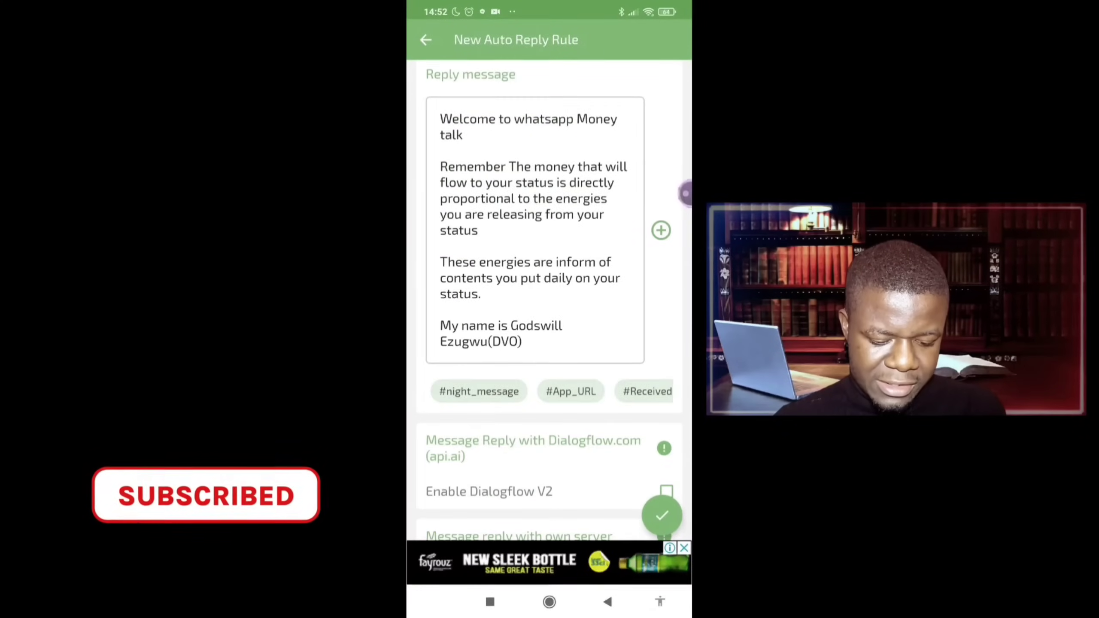
pyautogui.scroll(-3)
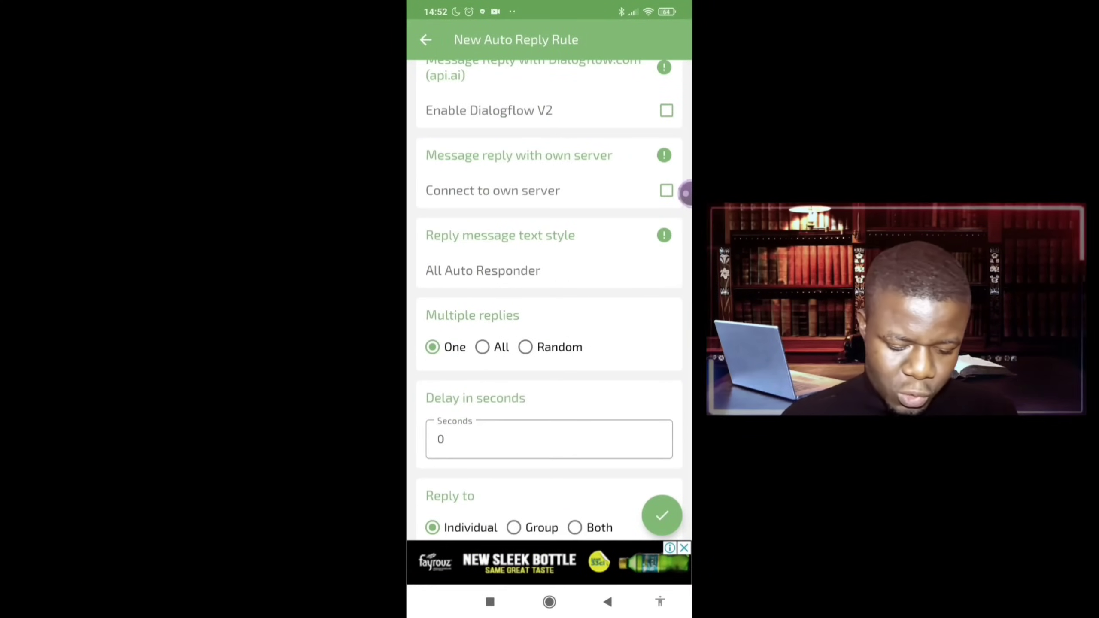
pyautogui.scroll(-3)
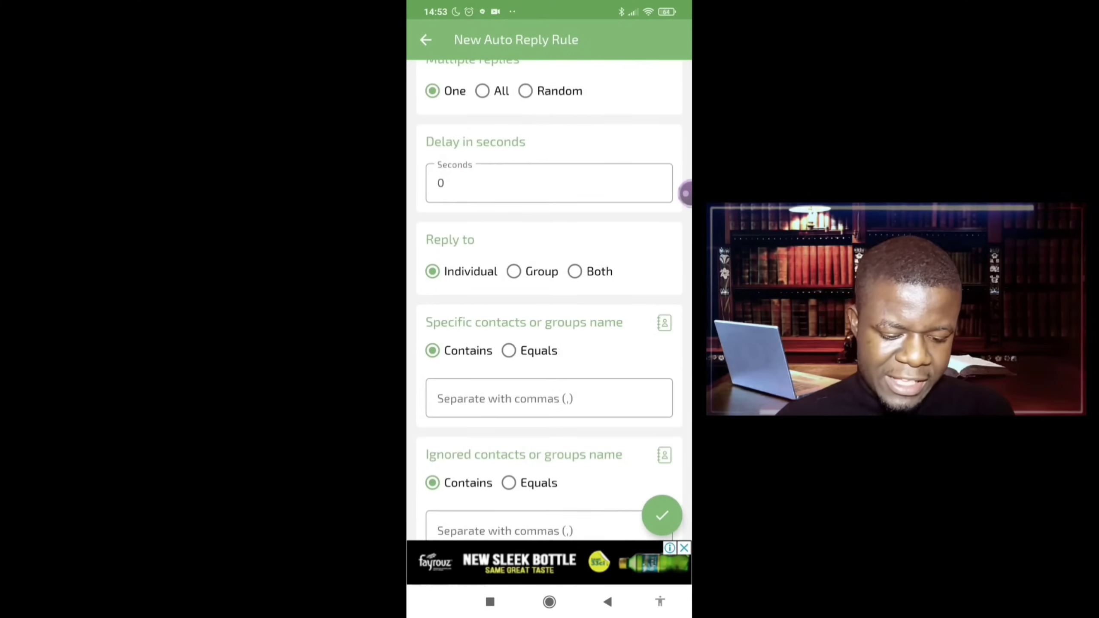
pyautogui.scroll(-3)
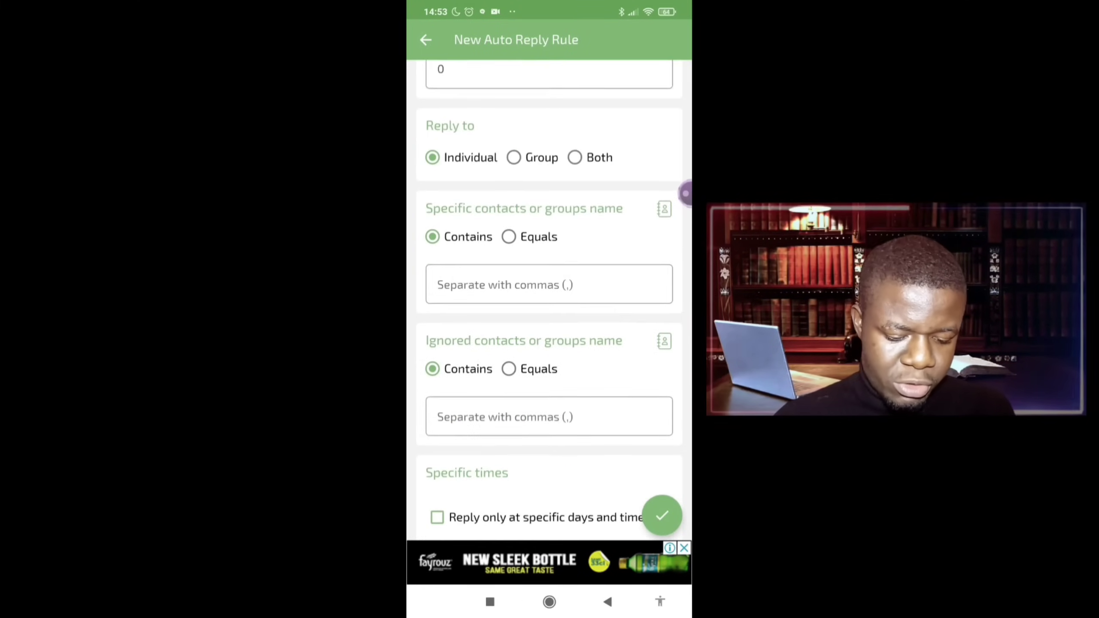
pyautogui.scroll(-3)
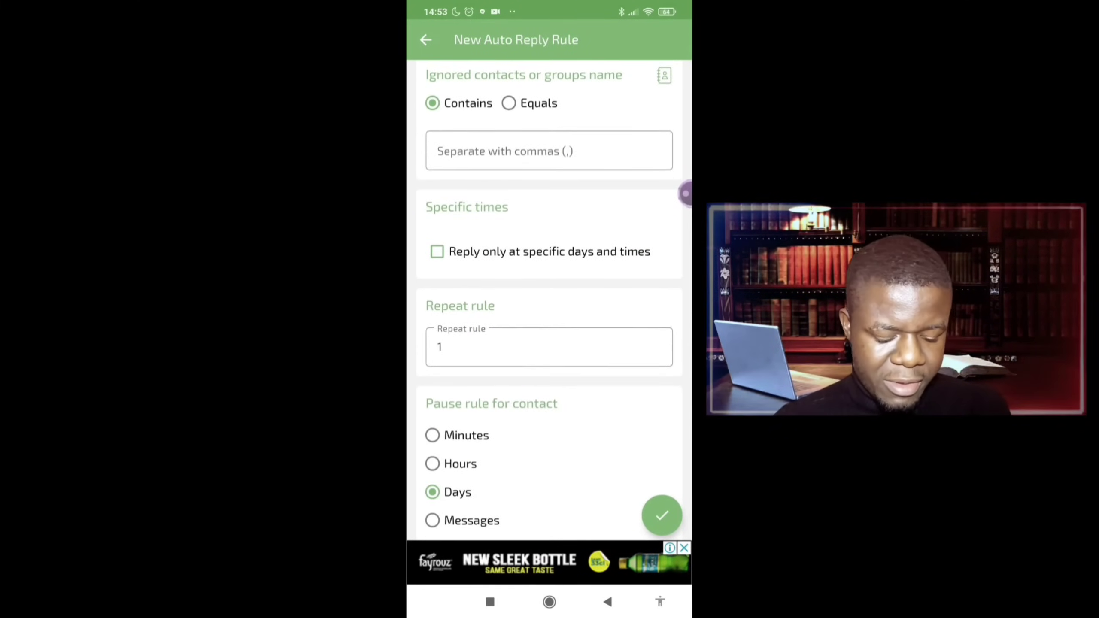
pyautogui.scroll(-3)
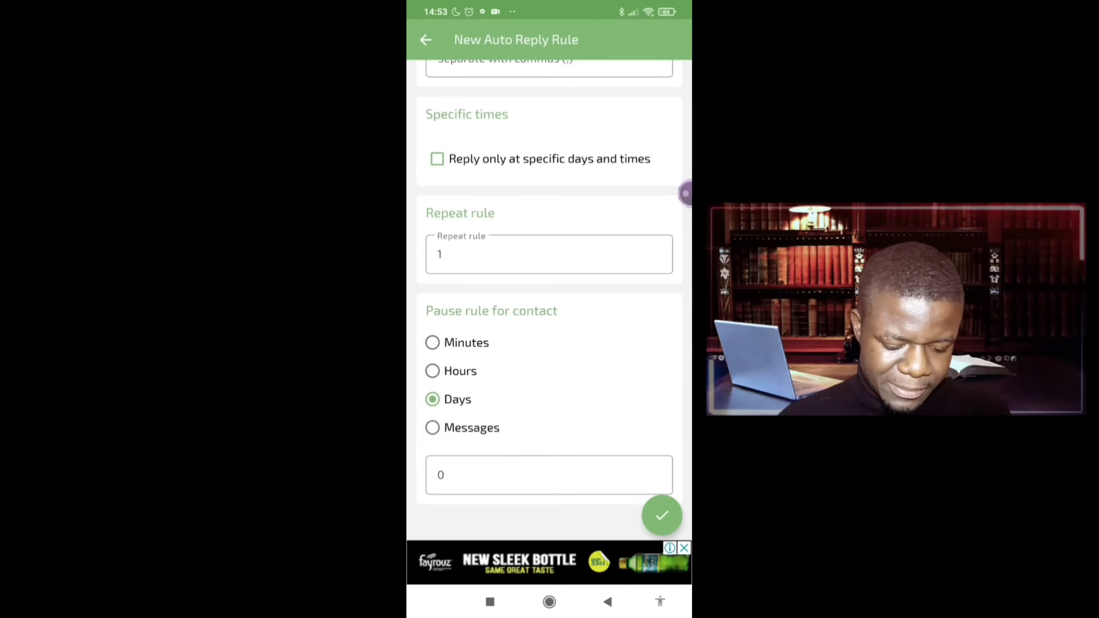
pyautogui.scroll(3)
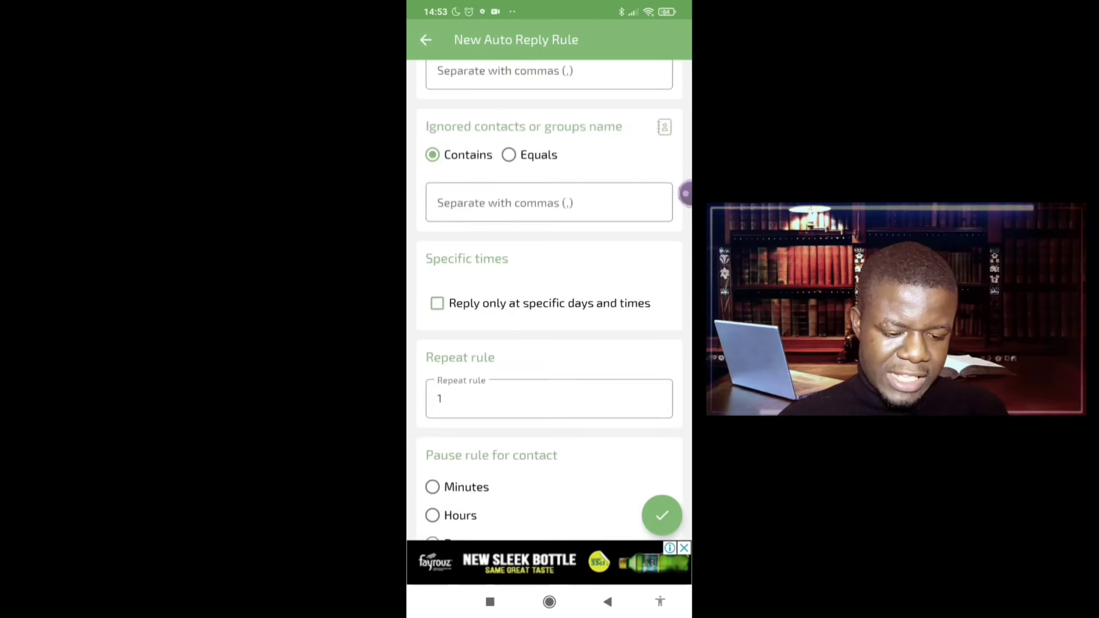
pyautogui.scroll(3)
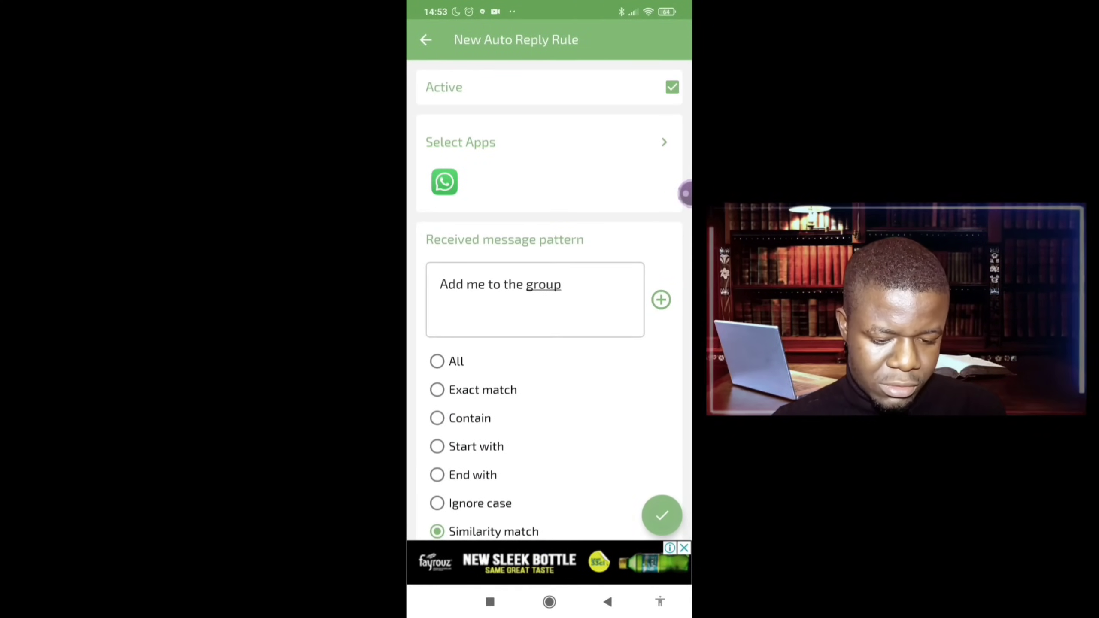
# - Save the 'Add me to the group' rule and dismiss the success dialog
pyautogui.click(662, 515)
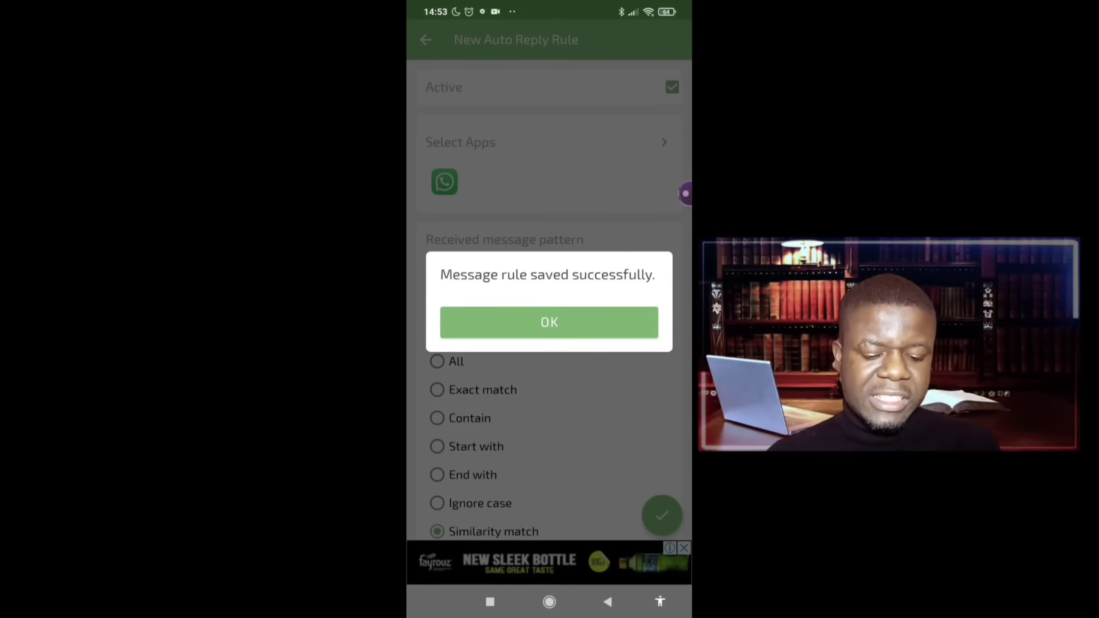
pyautogui.click(548, 322)
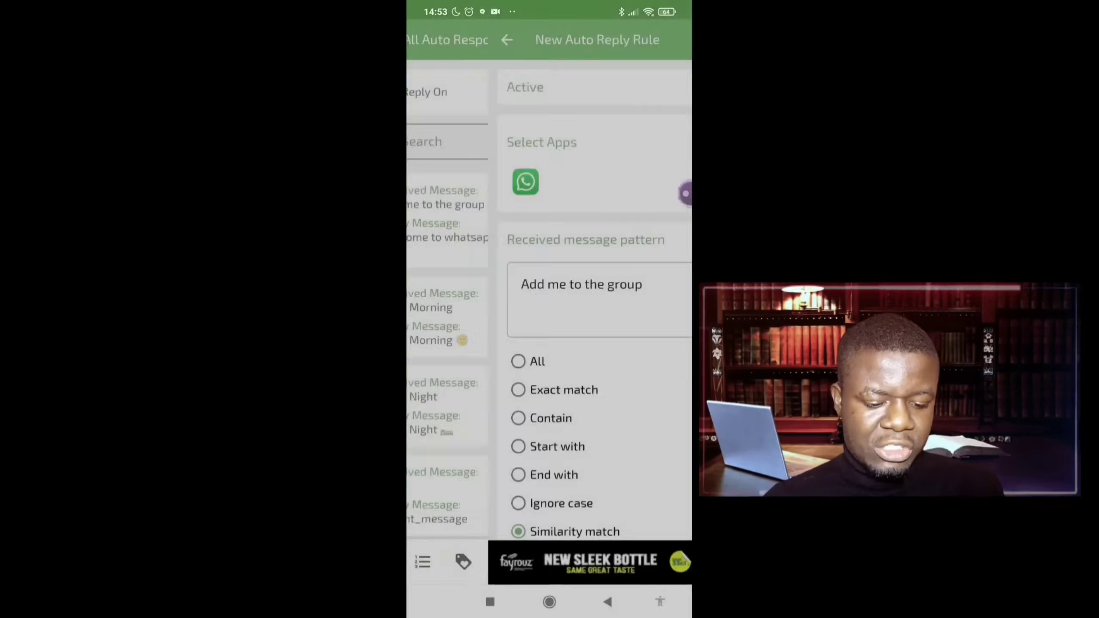
pyautogui.click(549, 602)
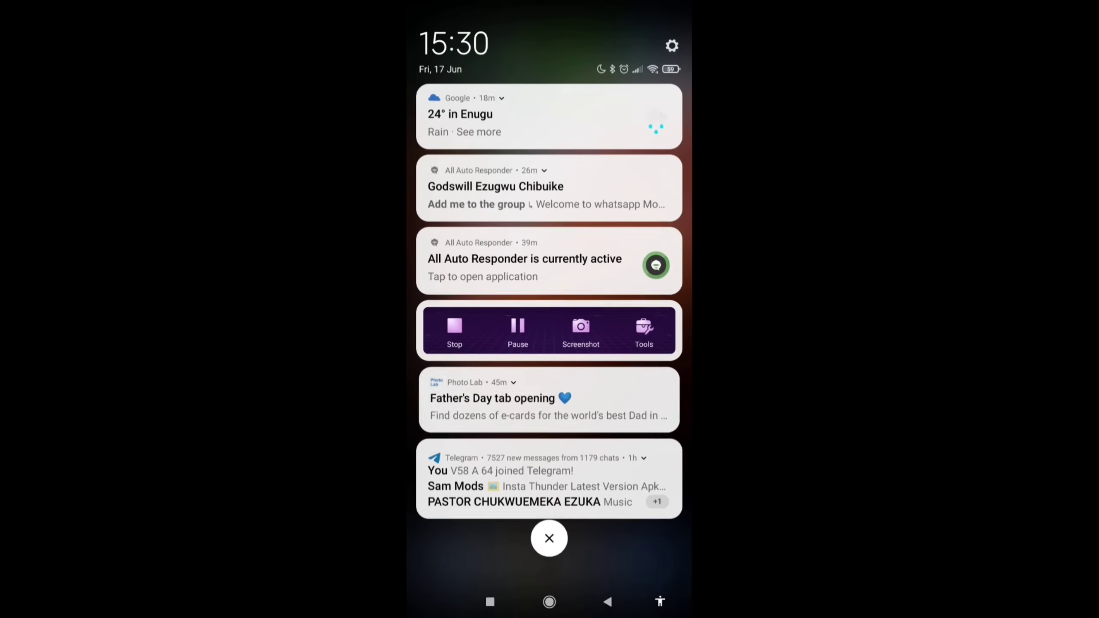
# - Expand the All Auto Responder notification to read the full welcome reply, then return home
pyautogui.click(548, 538)
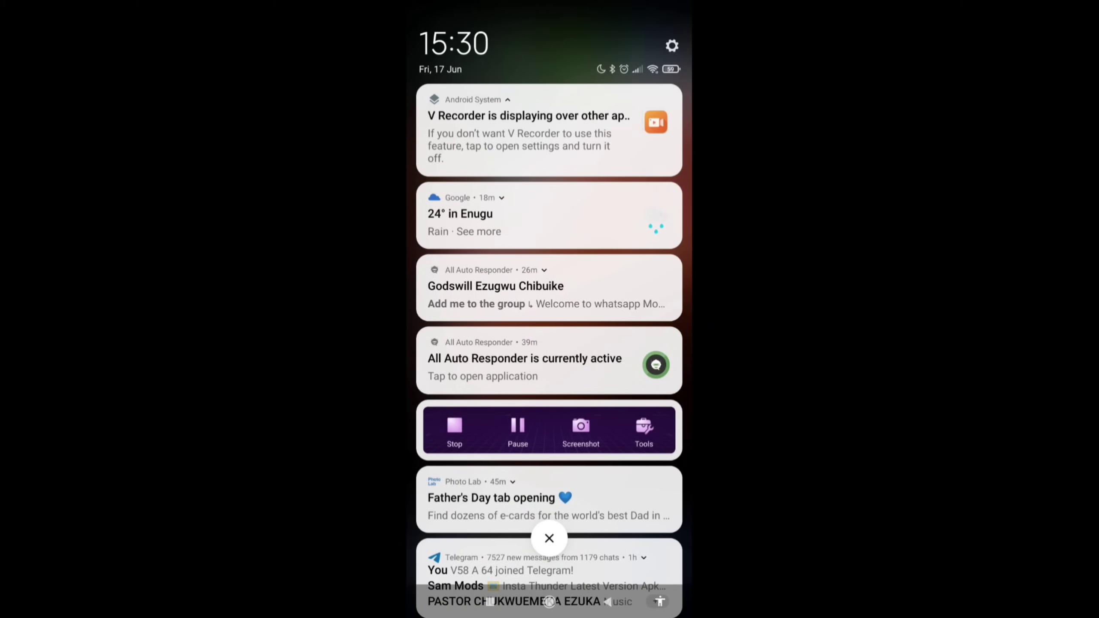
pyautogui.click(642, 430)
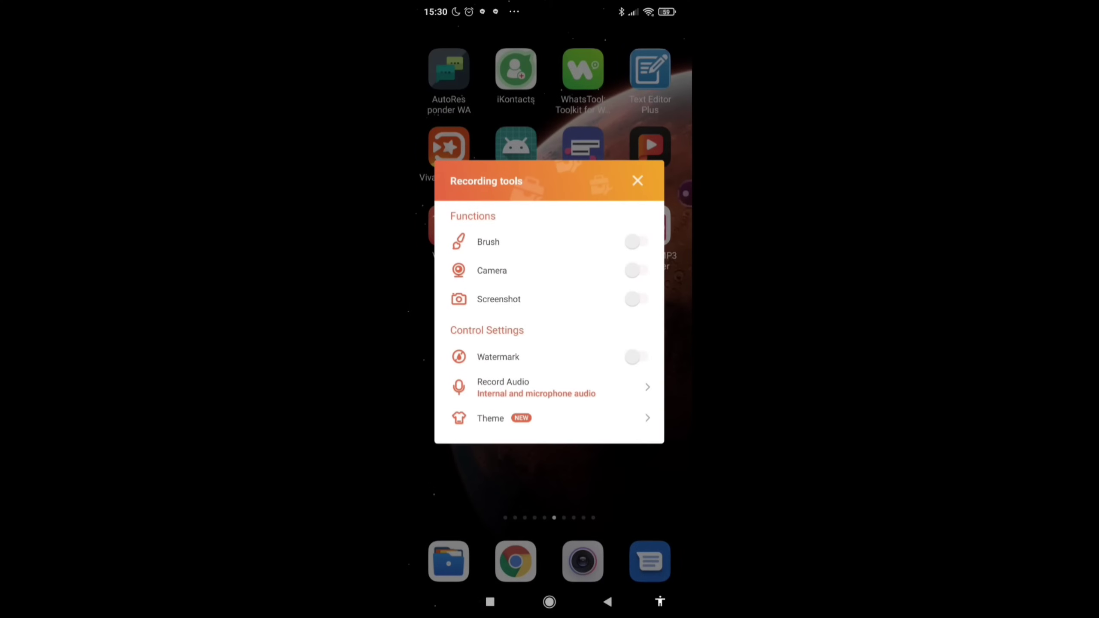
pyautogui.scroll(-3)
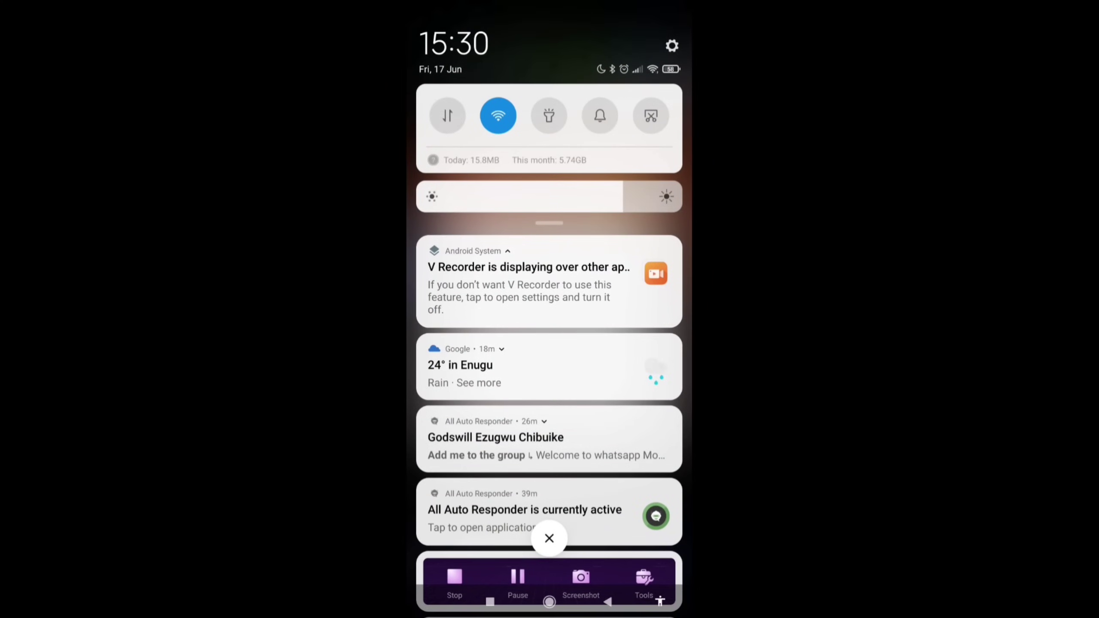
pyautogui.click(543, 421)
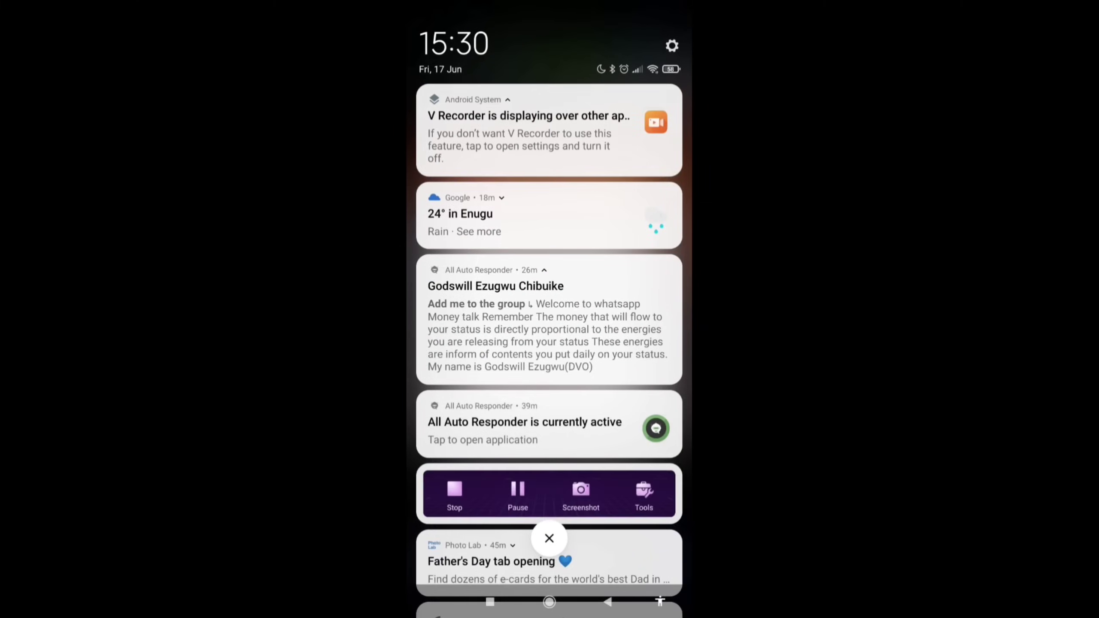
pyautogui.click(642, 493)
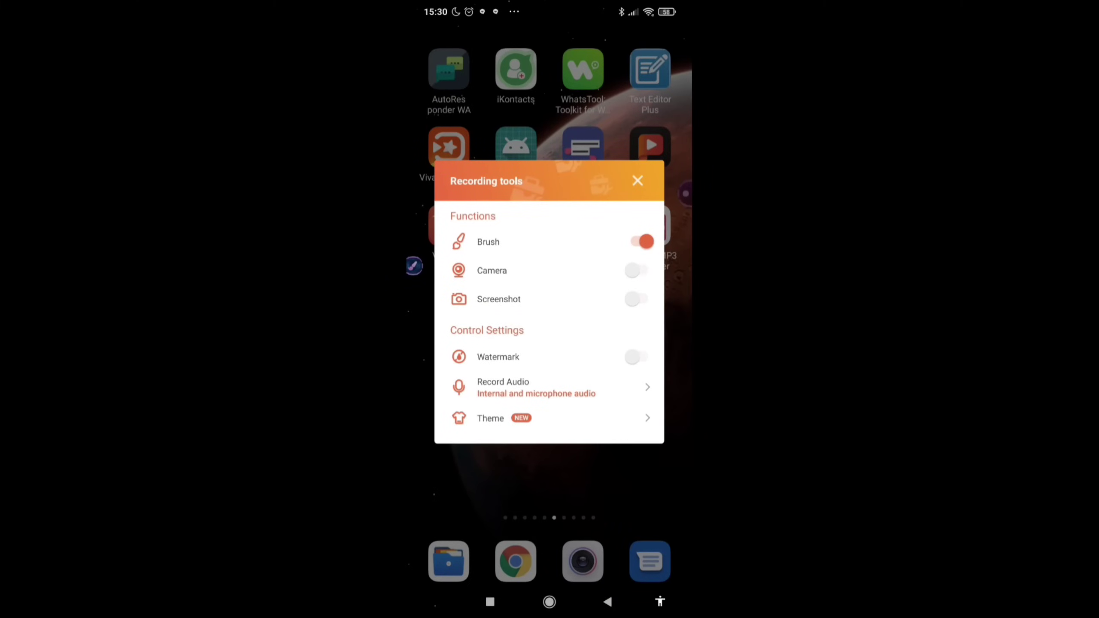
pyautogui.click(637, 180)
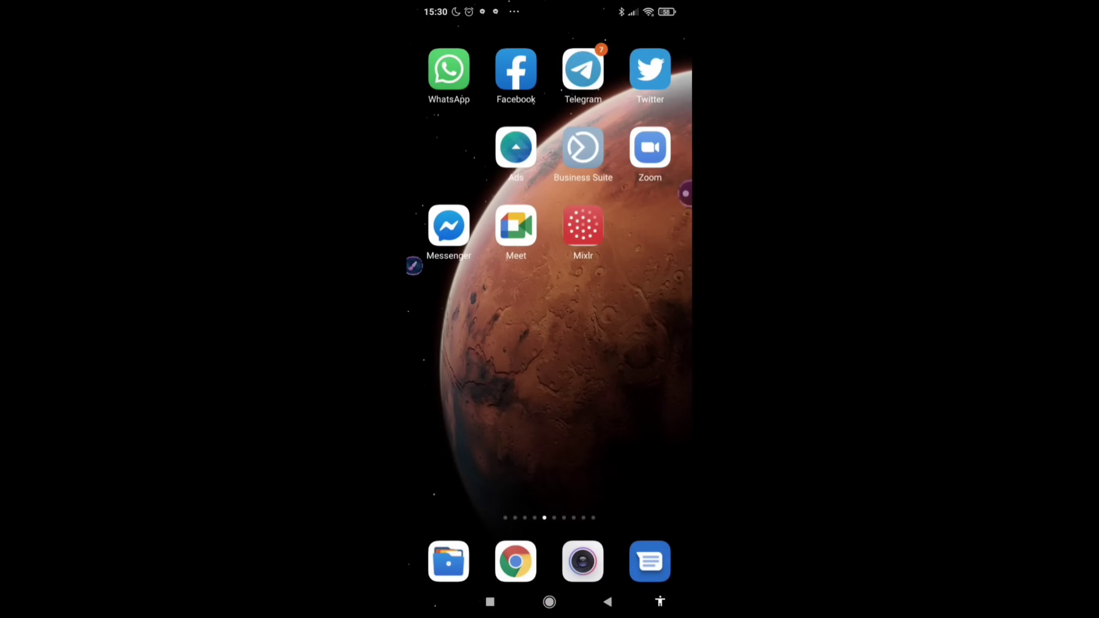
pyautogui.click(448, 70)
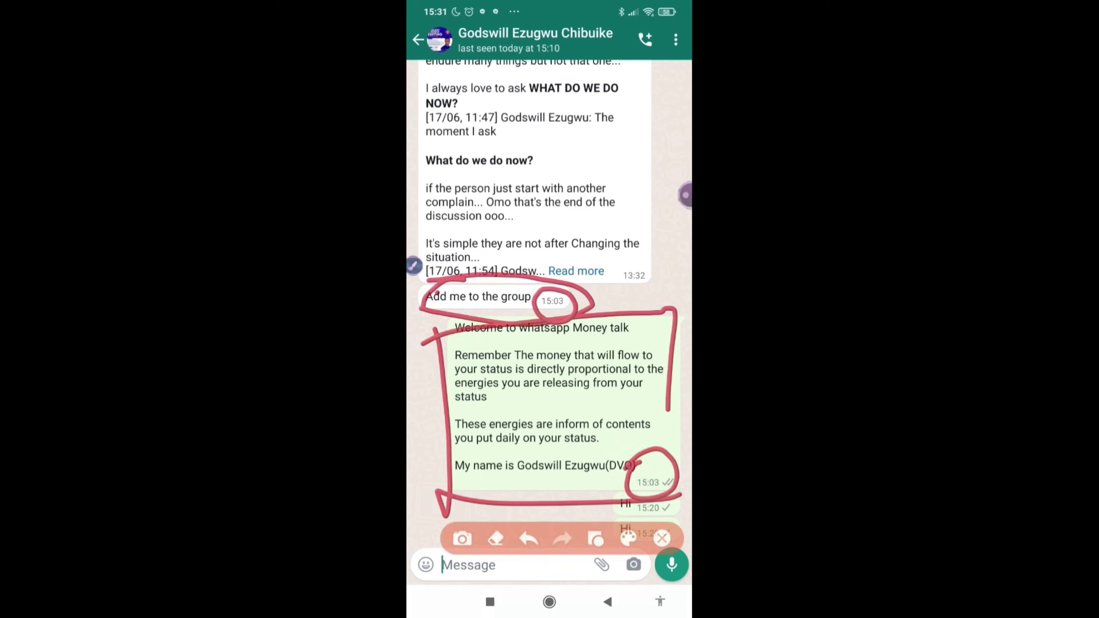
pyautogui.click(661, 538)
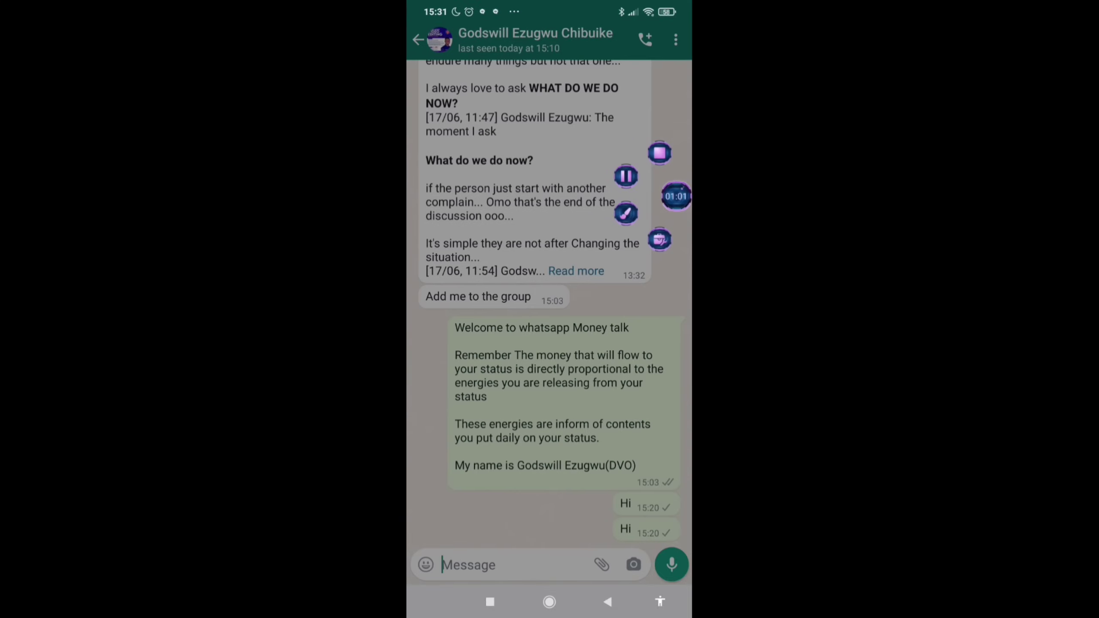
pyautogui.click(550, 601)
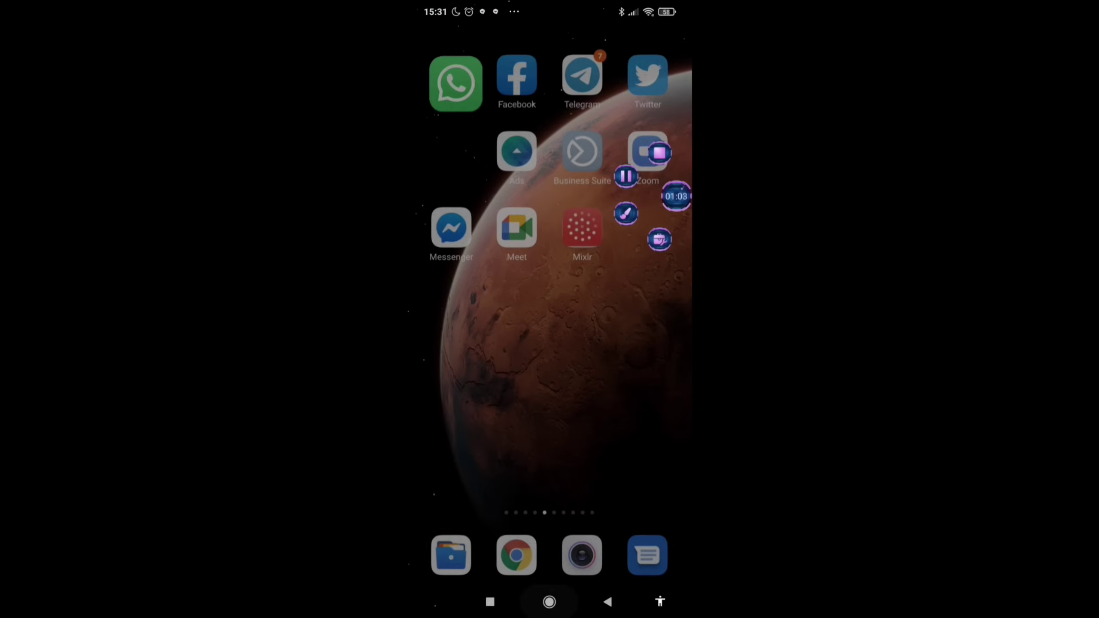